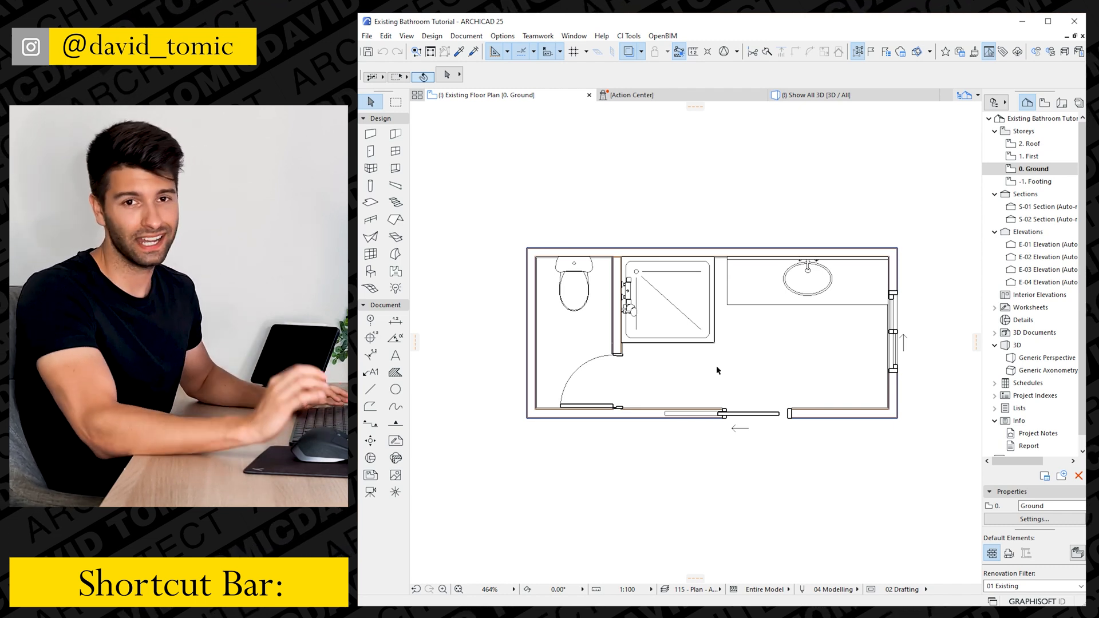
- Mark the basin cabinet and other fixtures as demolished and show the Renovation palette
{"action": "left_click", "coordinate": [572, 281]}
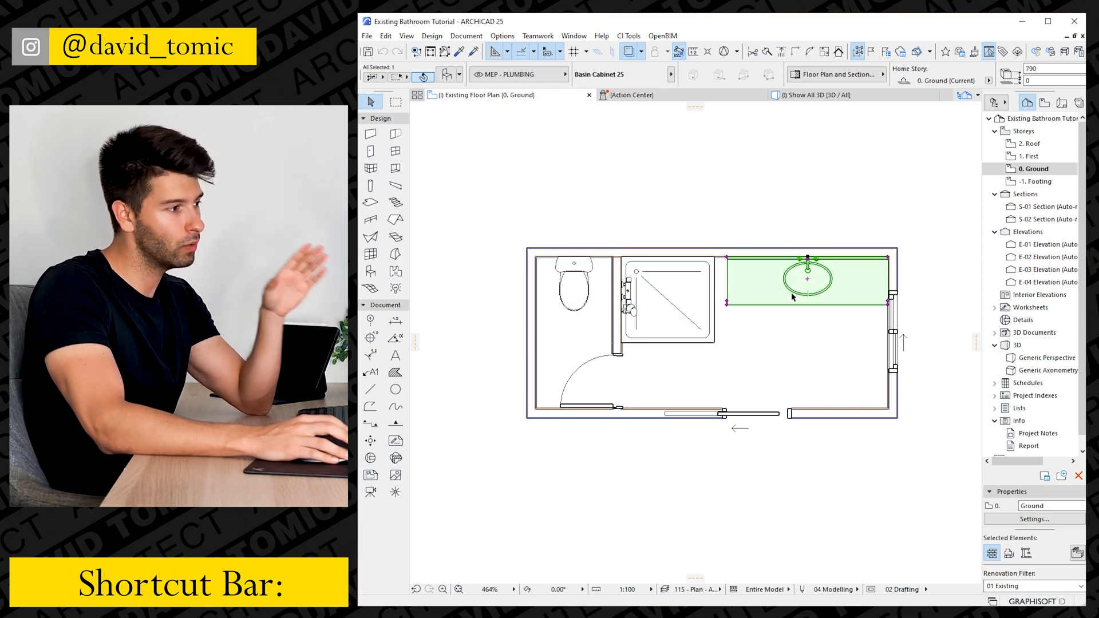
{"action": "mouse_move", "coordinate": [764, 350]}
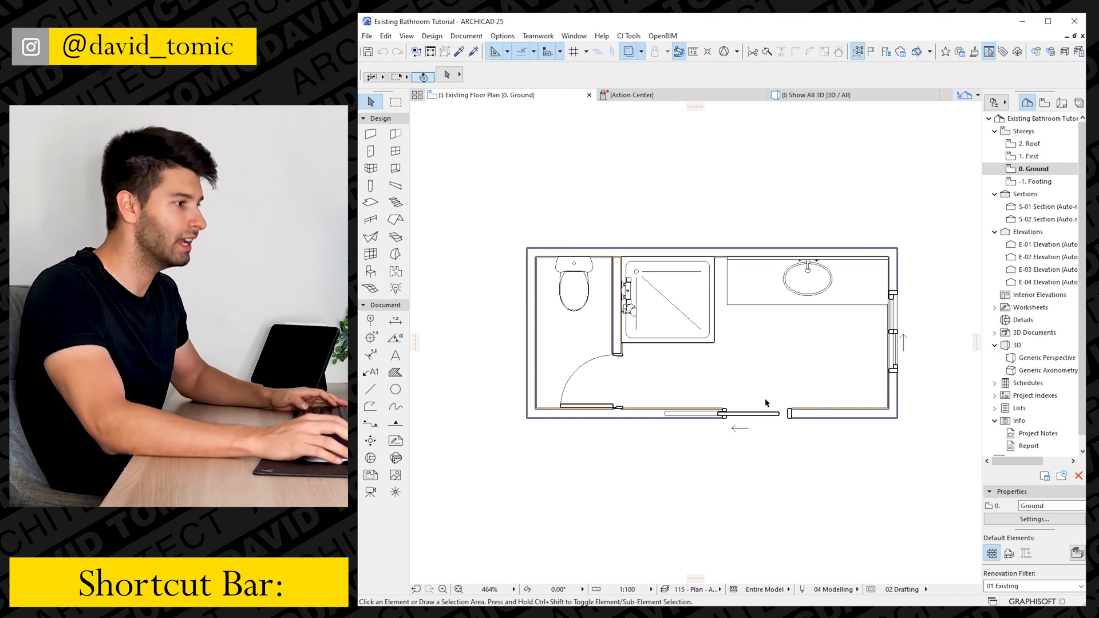
{"action": "mouse_move", "coordinate": [800, 397]}
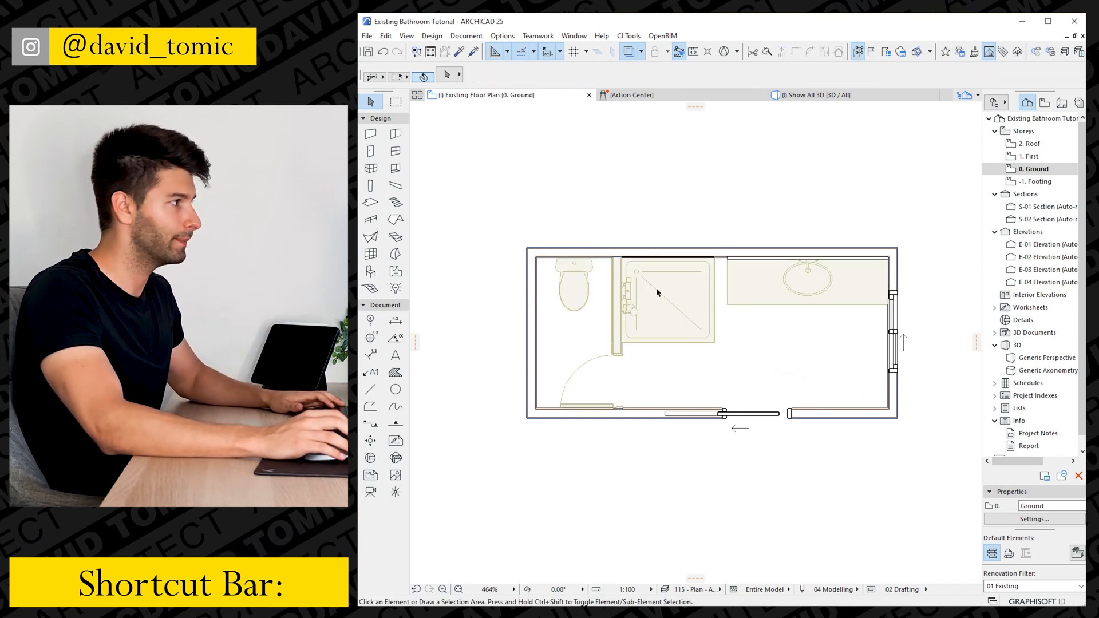
{"action": "left_click", "coordinate": [574, 36]}
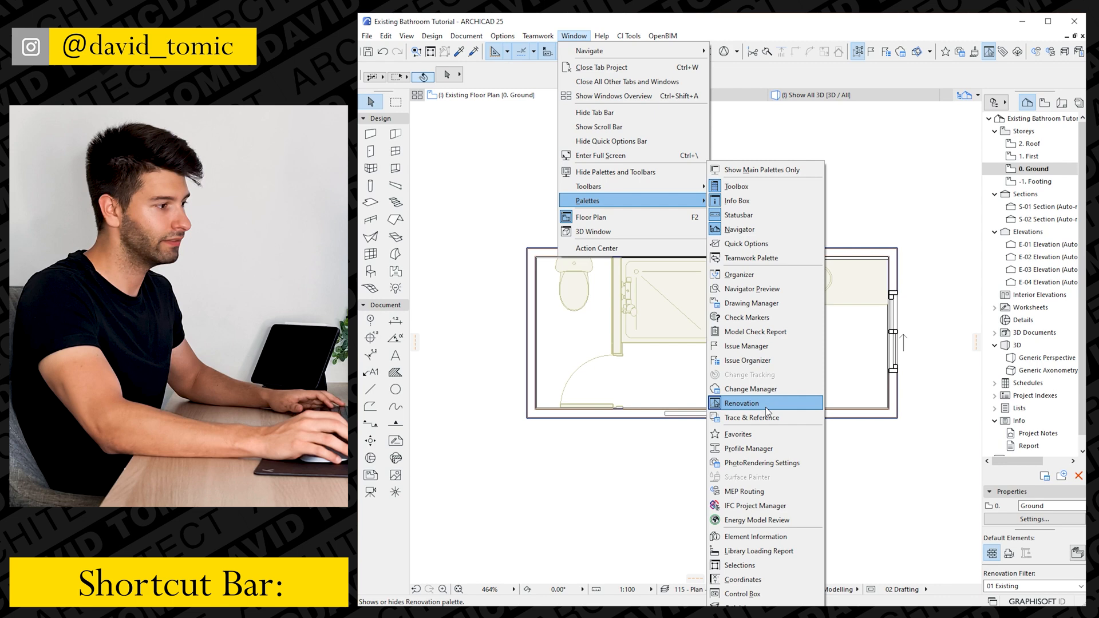
{"action": "left_click", "coordinate": [753, 417]}
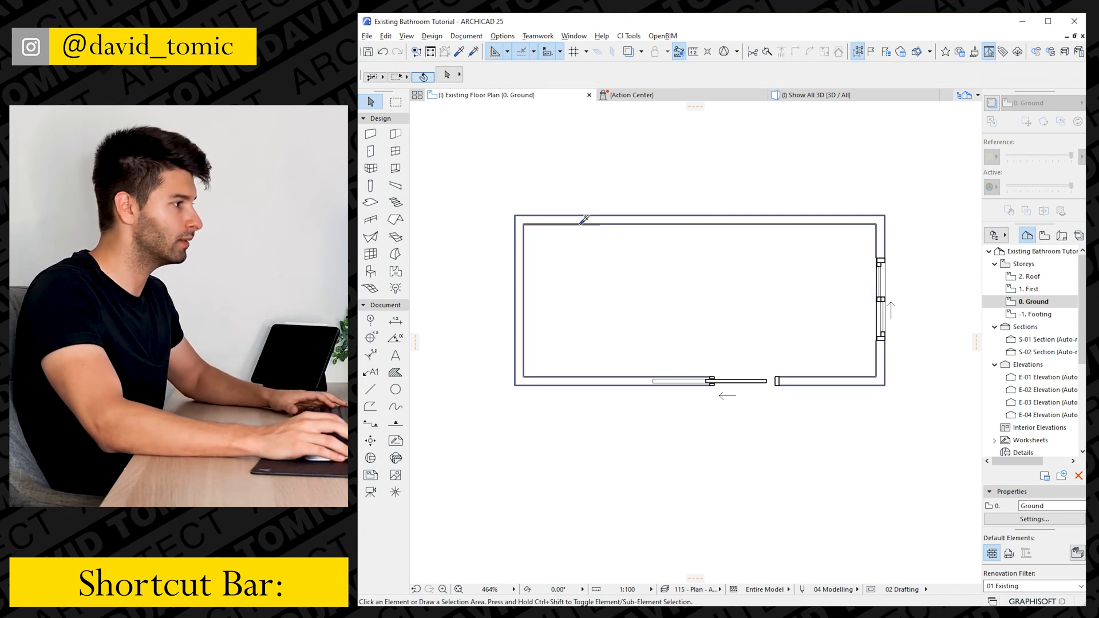
- Delete the 2-sash sliding window in the 3D view and go back to the floor plan
{"action": "left_click", "coordinate": [371, 134]}
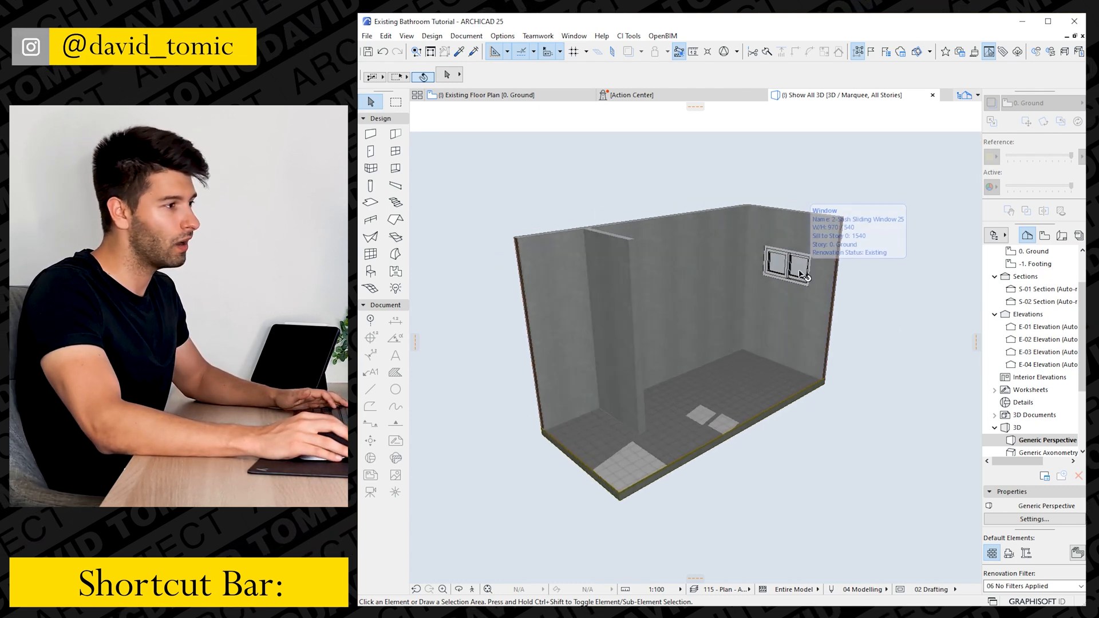
{"action": "left_click", "coordinate": [791, 272]}
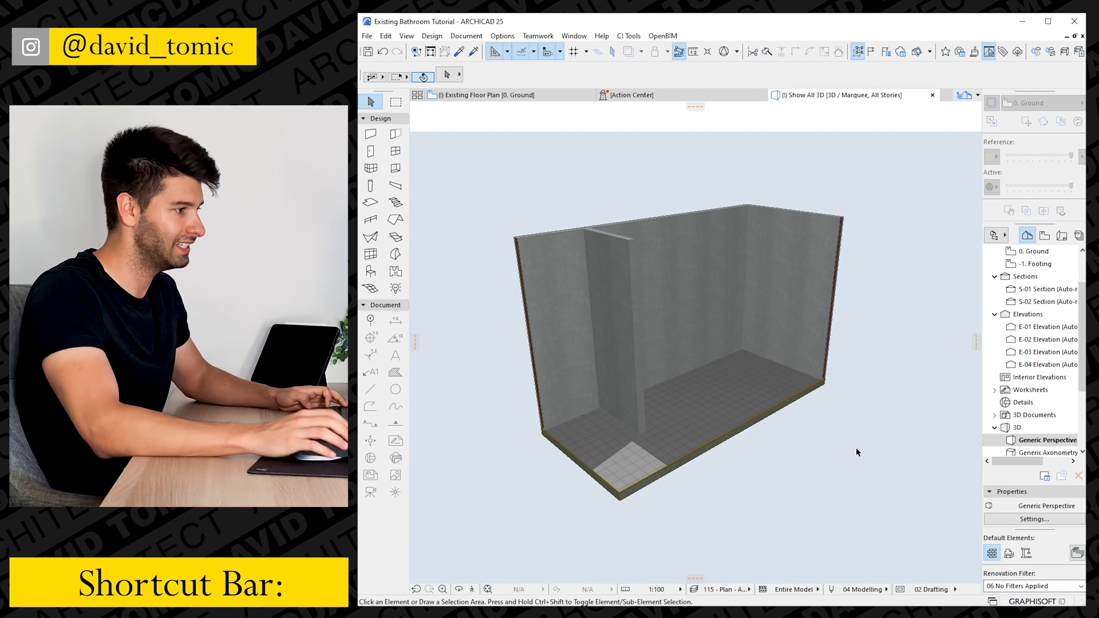
{"action": "left_click", "coordinate": [481, 94]}
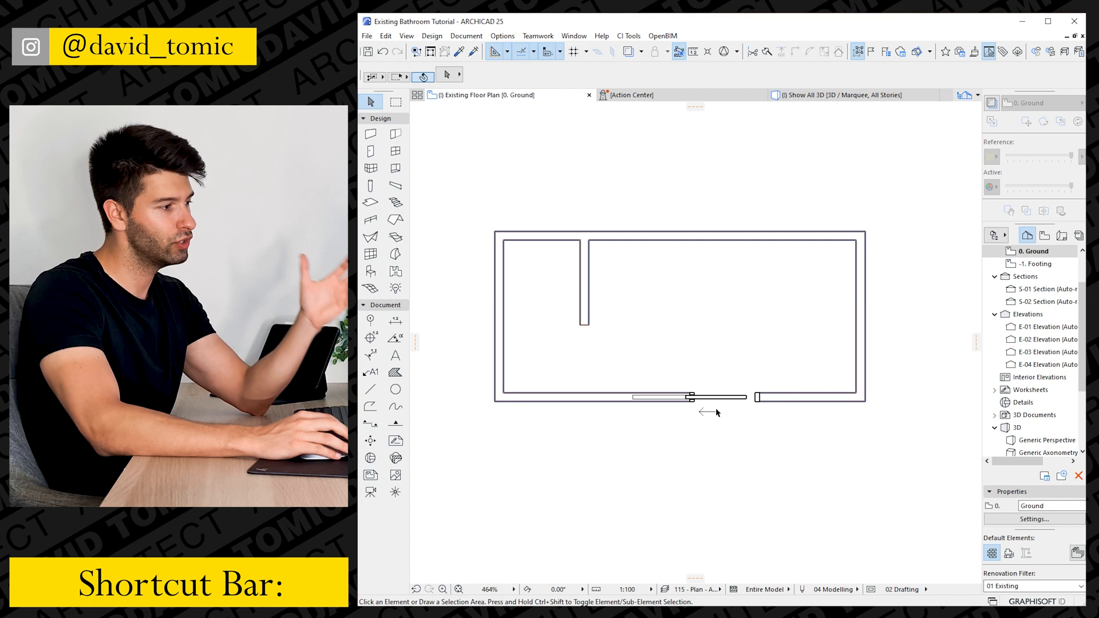
- Show all elements in 3D and override the floor slab's surface with a paint
{"action": "left_click", "coordinate": [836, 95]}
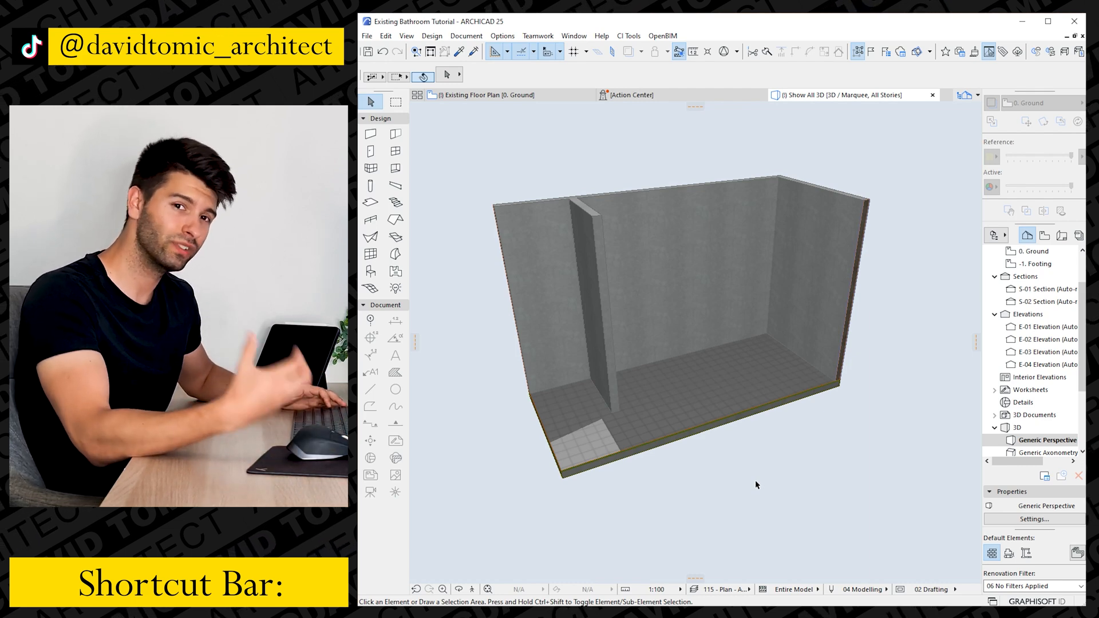
{"action": "mouse_move", "coordinate": [764, 485]}
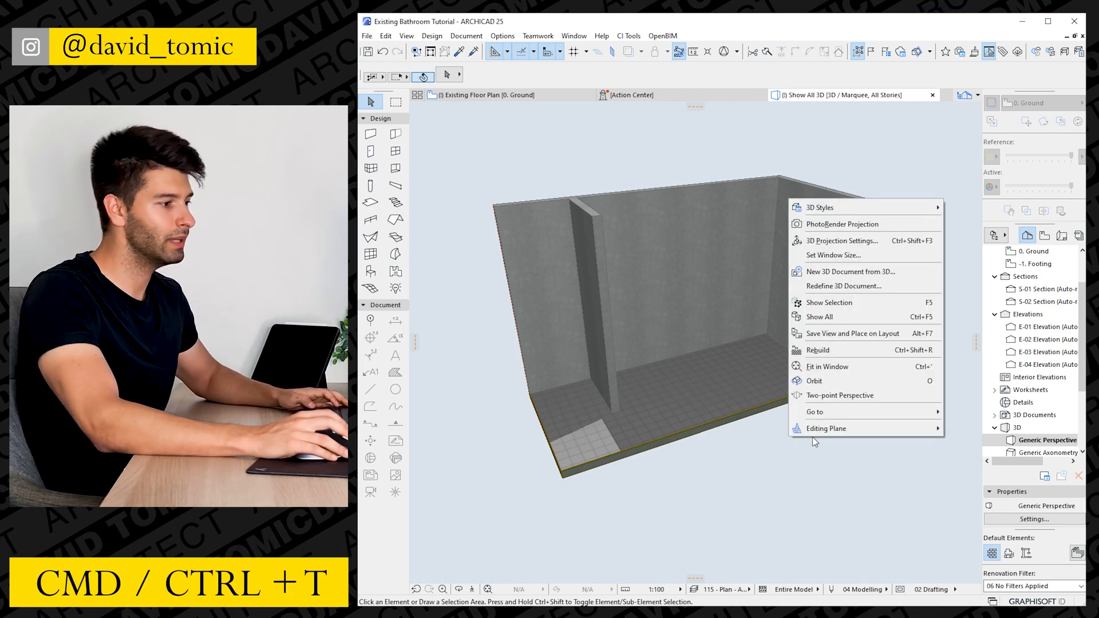
{"action": "mouse_move", "coordinate": [852, 333]}
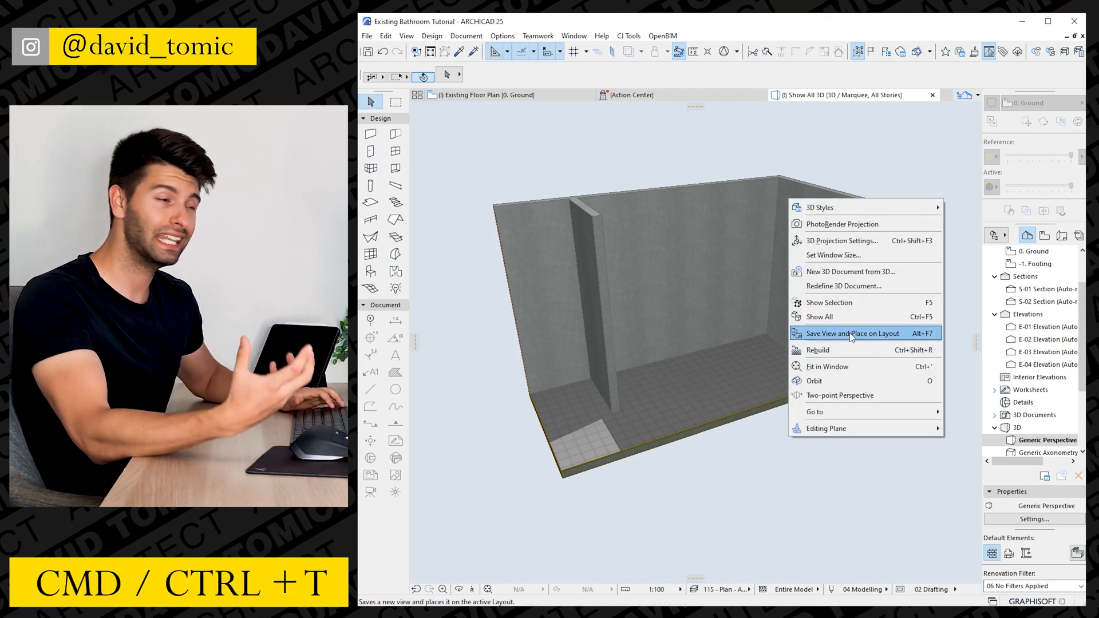
{"action": "mouse_move", "coordinate": [858, 324]}
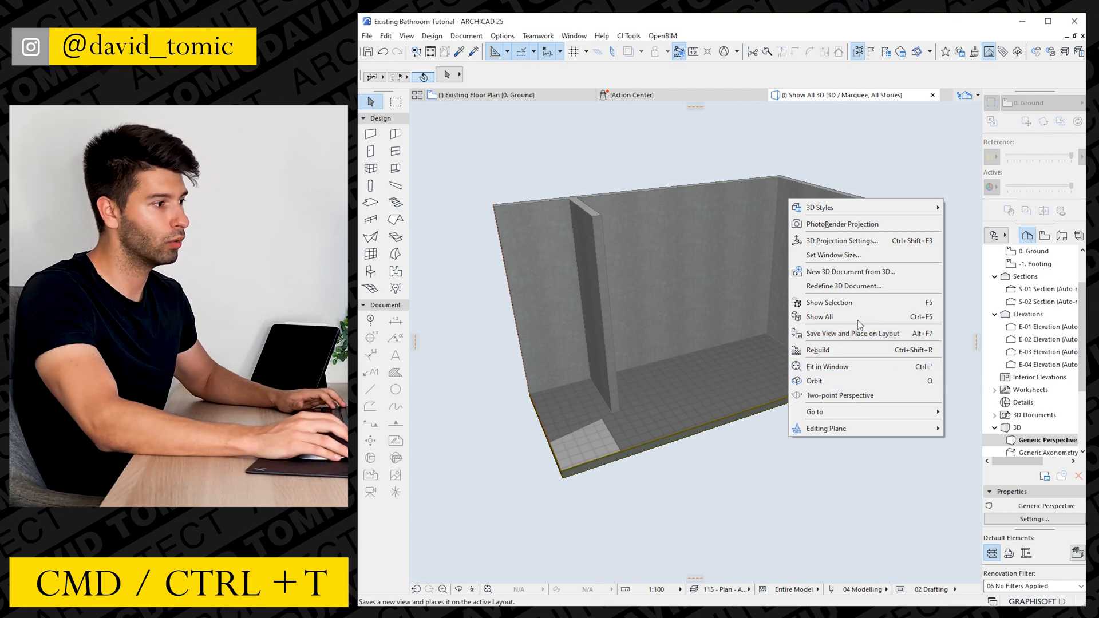
{"action": "left_click", "coordinate": [818, 315]}
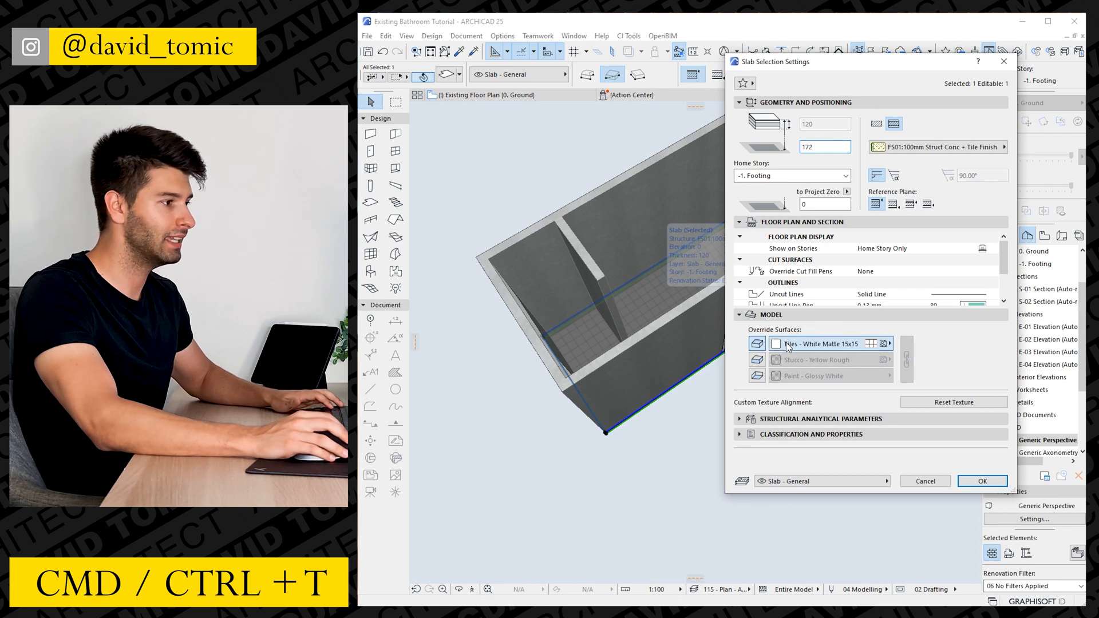
{"action": "left_click", "coordinate": [893, 343]}
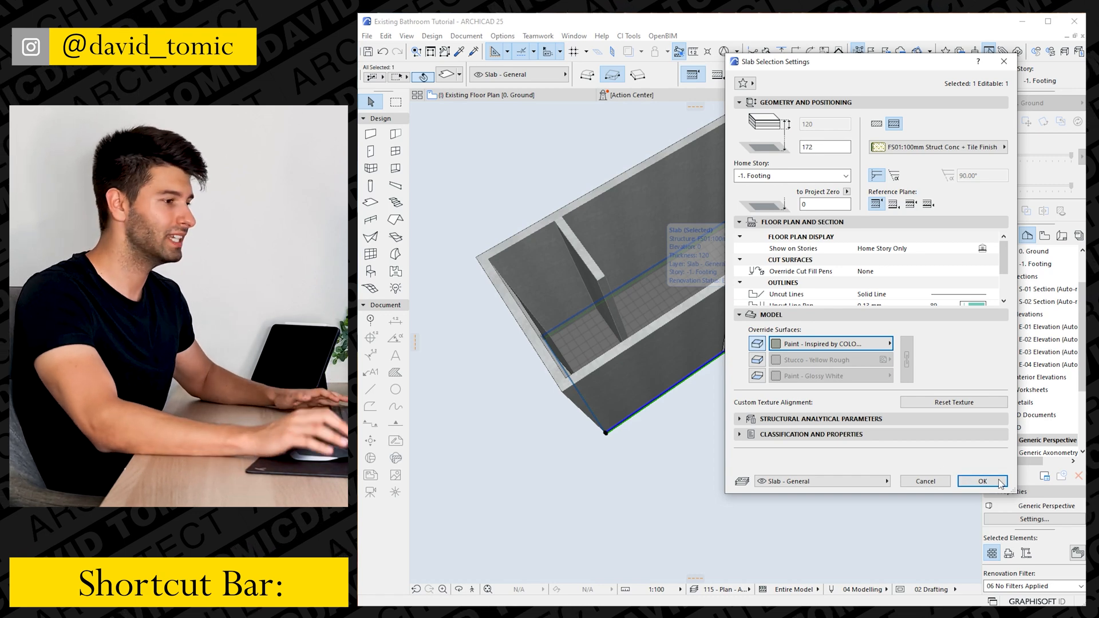
{"action": "left_click", "coordinate": [981, 481]}
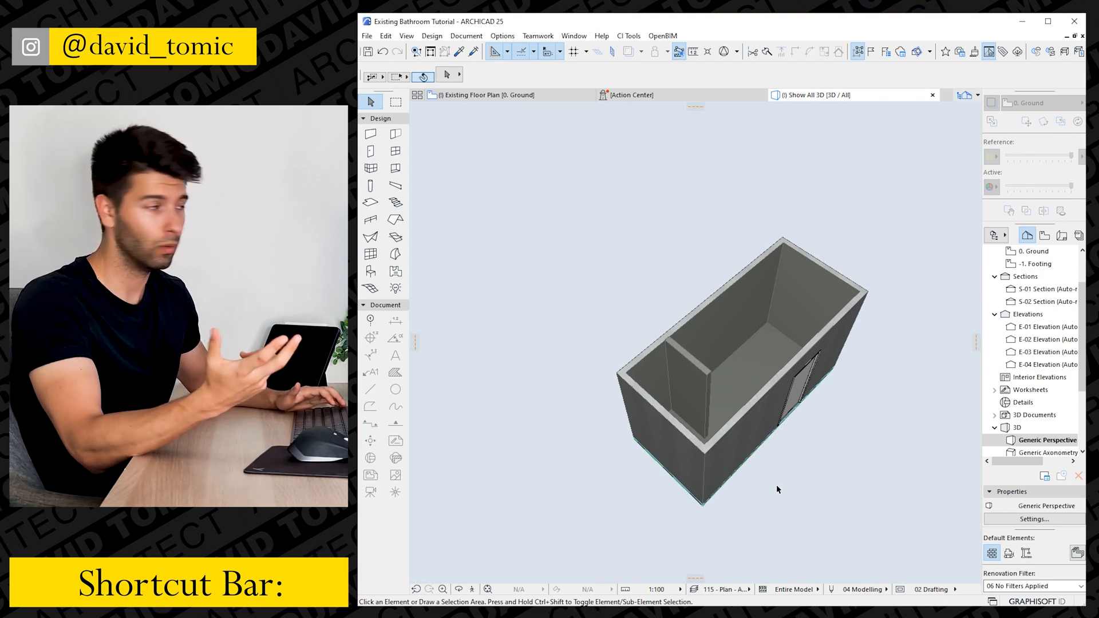
- Search the object library for 'cup' and place Cupboard 25 in the plan
{"action": "left_click", "coordinate": [484, 95]}
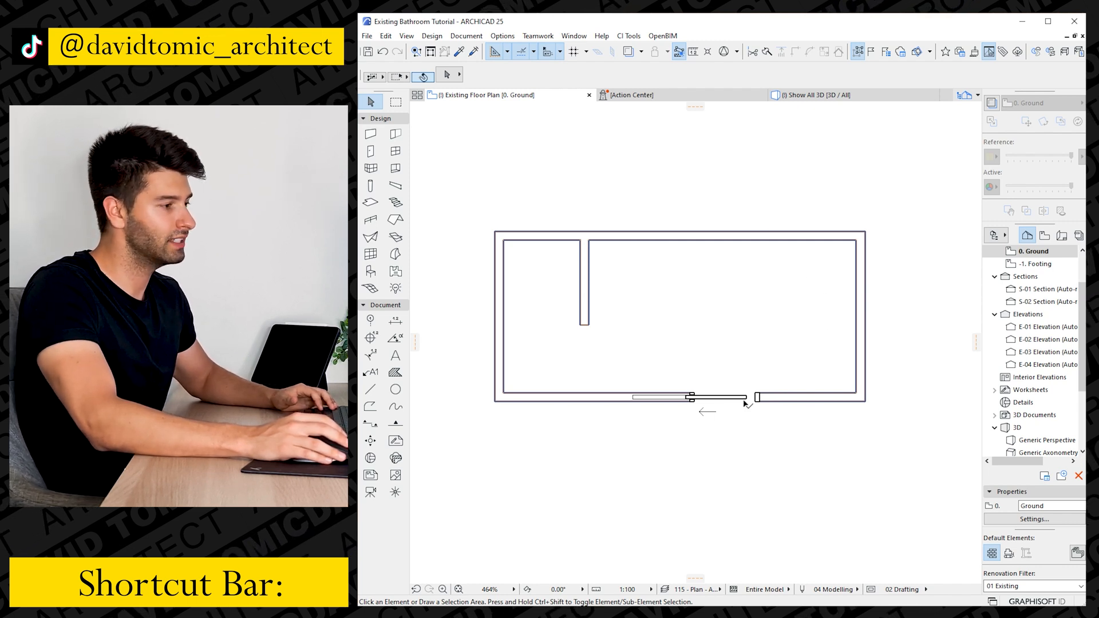
{"action": "mouse_move", "coordinate": [673, 310]}
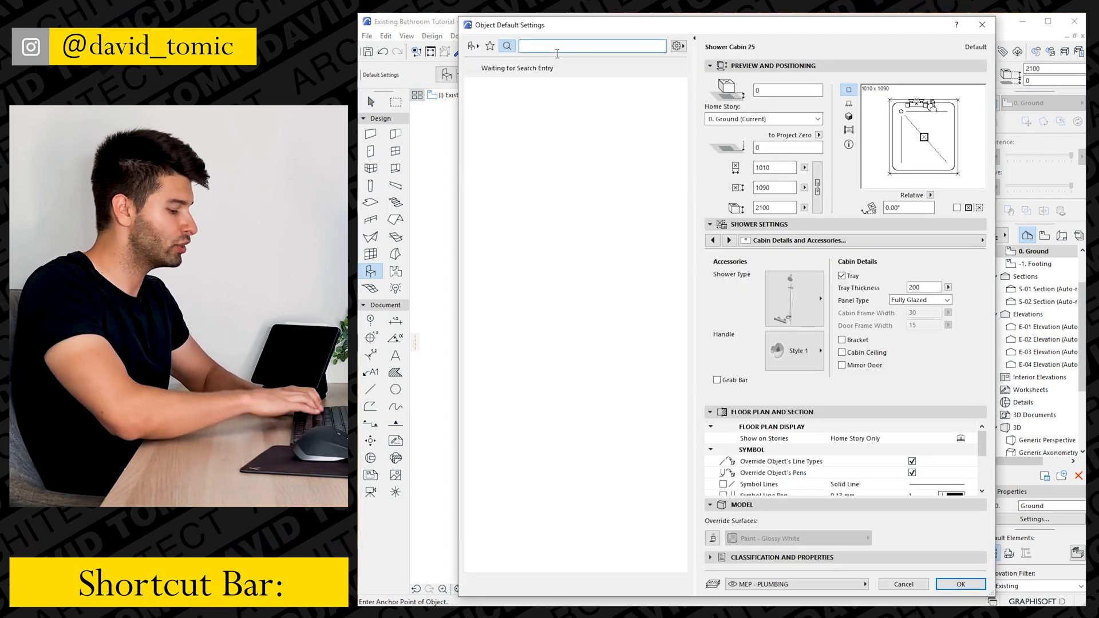
{"action": "type", "text": "cup"}
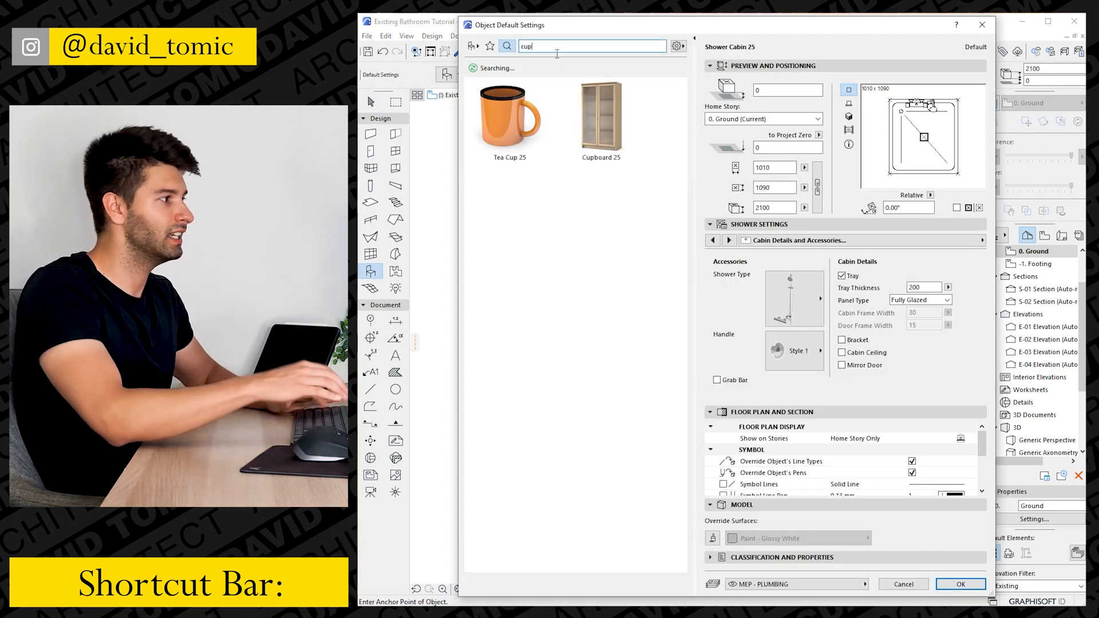
{"action": "left_click", "coordinate": [601, 116]}
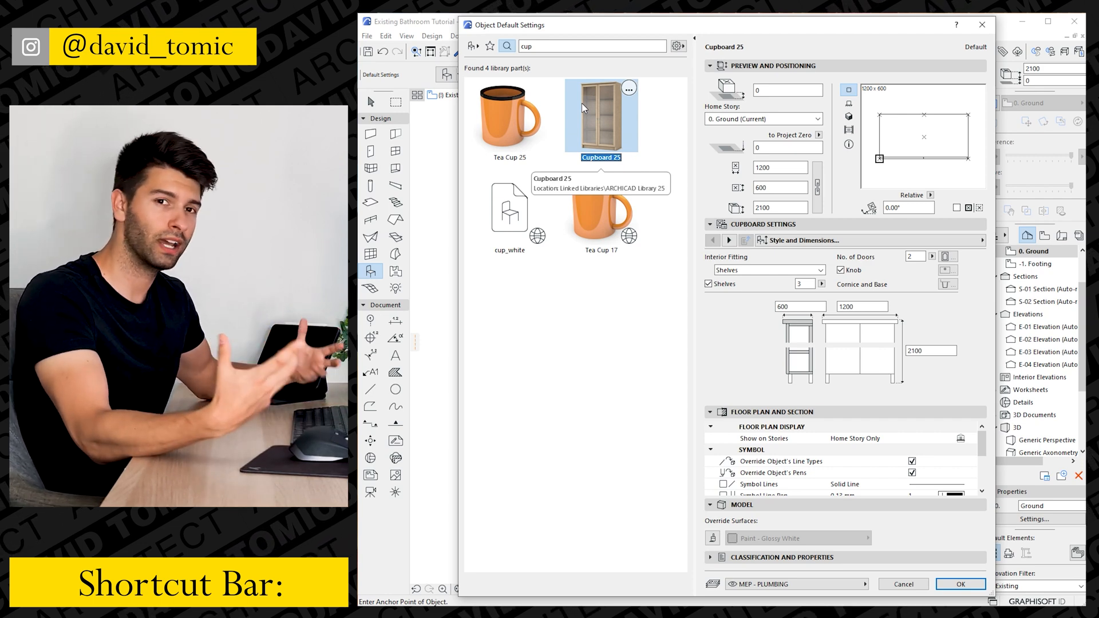
{"action": "left_click", "coordinate": [959, 584]}
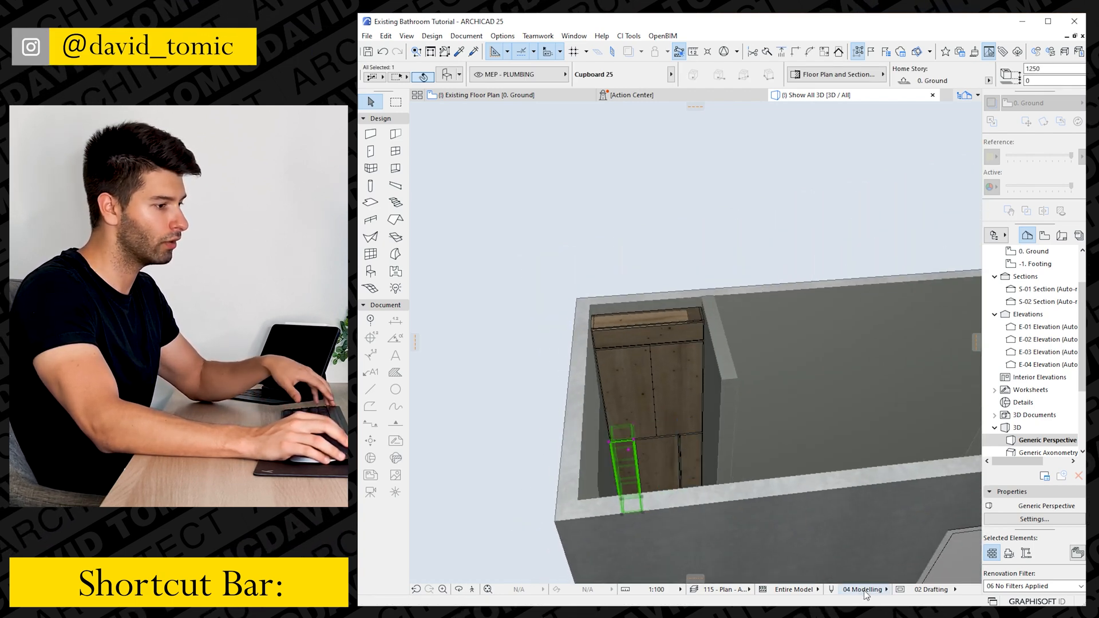
- Open the Multi-Basin Counter's Representation and Surfaces pages to adjust its materials
{"action": "left_click", "coordinate": [931, 589]}
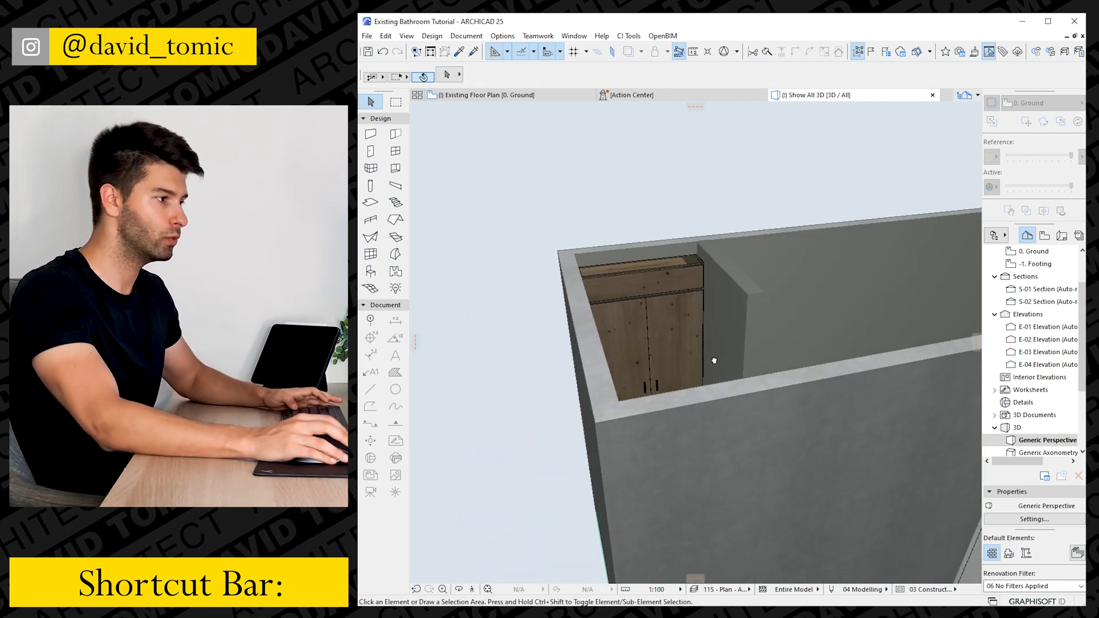
{"action": "left_click", "coordinate": [483, 95]}
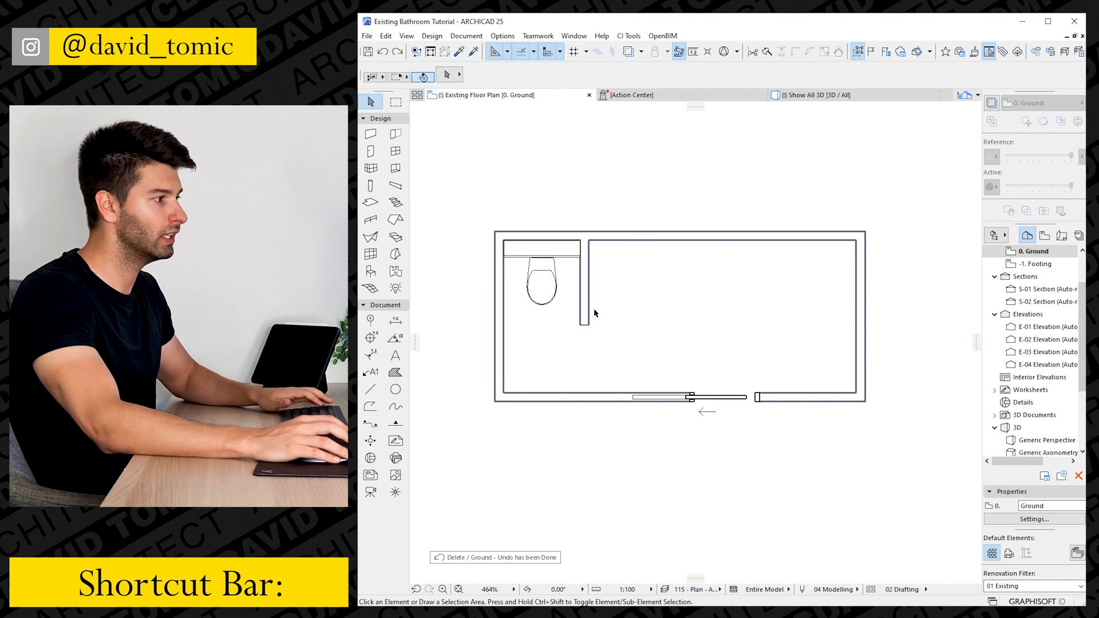
{"action": "left_click", "coordinate": [540, 280]}
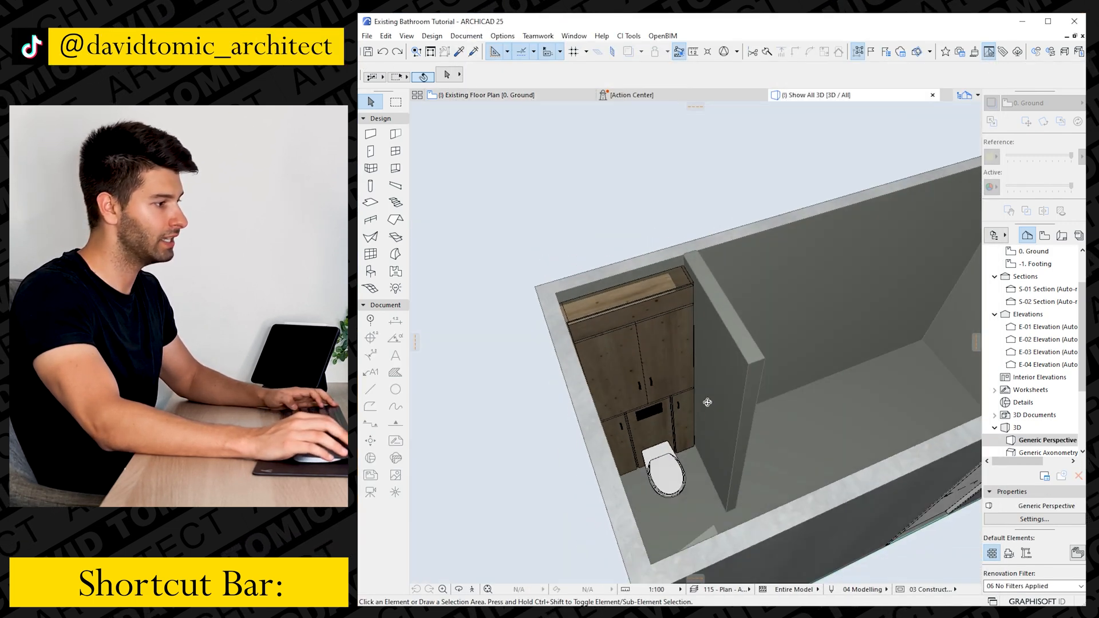
{"action": "left_click_drag", "start_coordinate": [708, 402], "coordinate": [655, 422]}
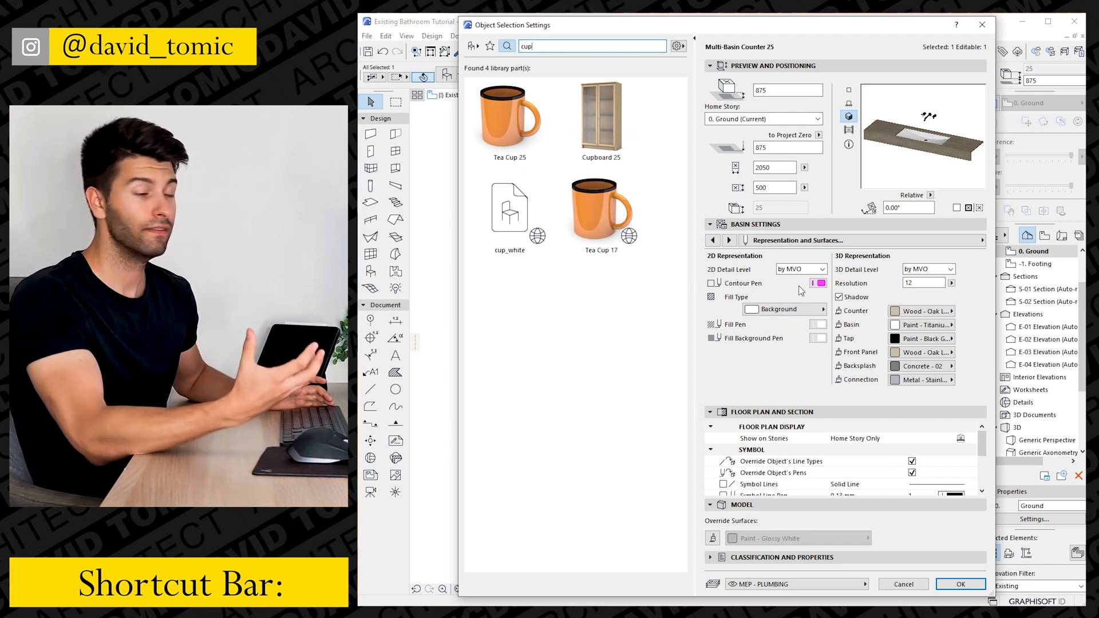
{"action": "left_click", "coordinate": [861, 240]}
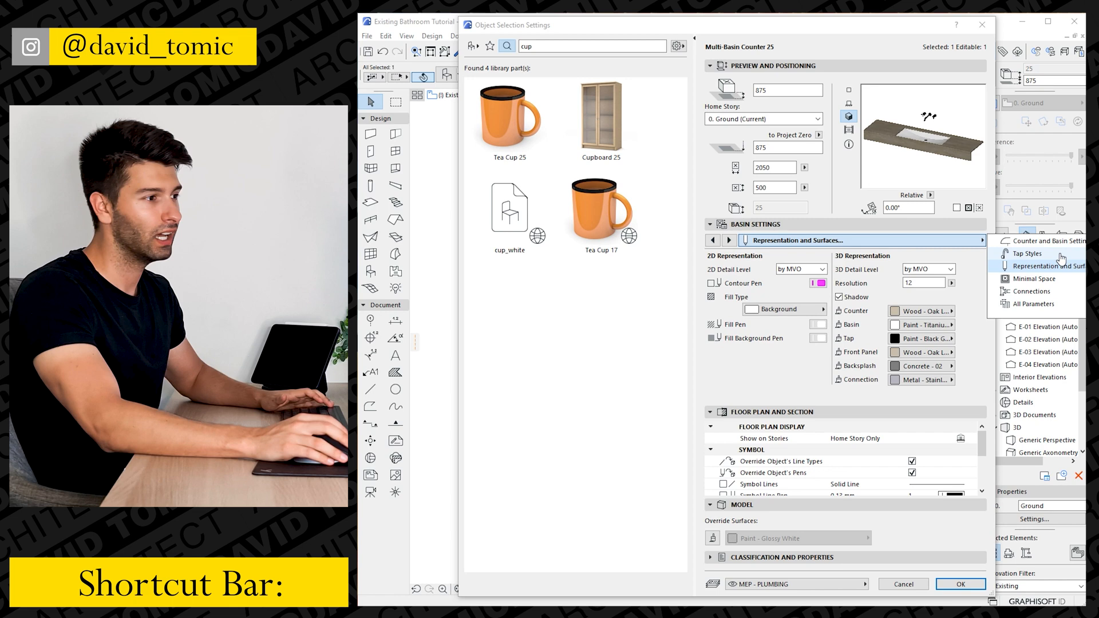
{"action": "left_click", "coordinate": [1028, 254]}
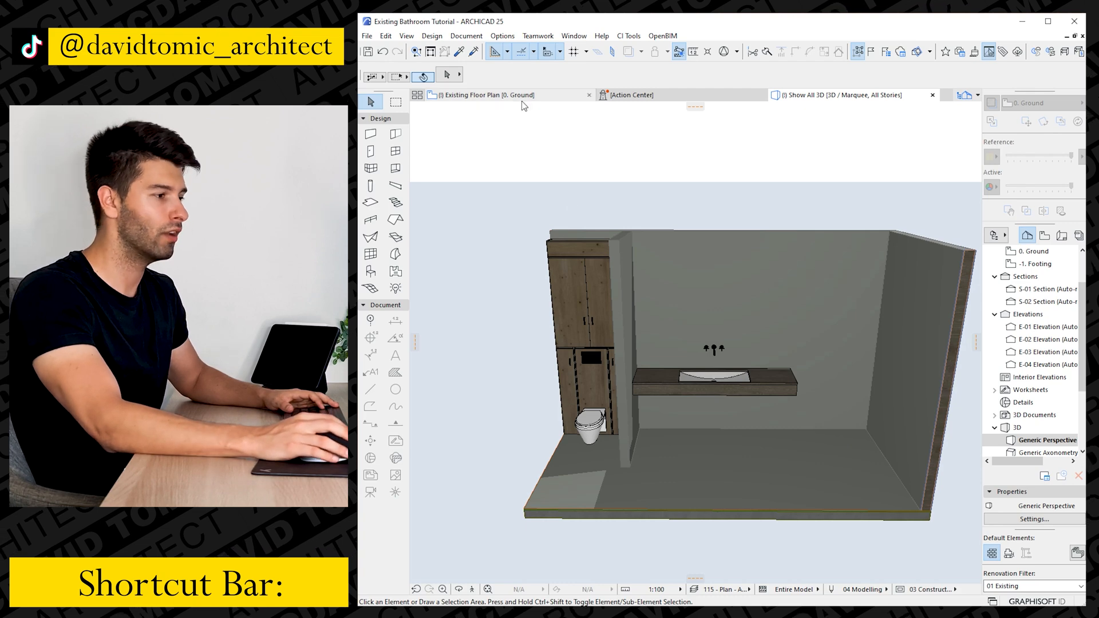
{"action": "left_click", "coordinate": [488, 95]}
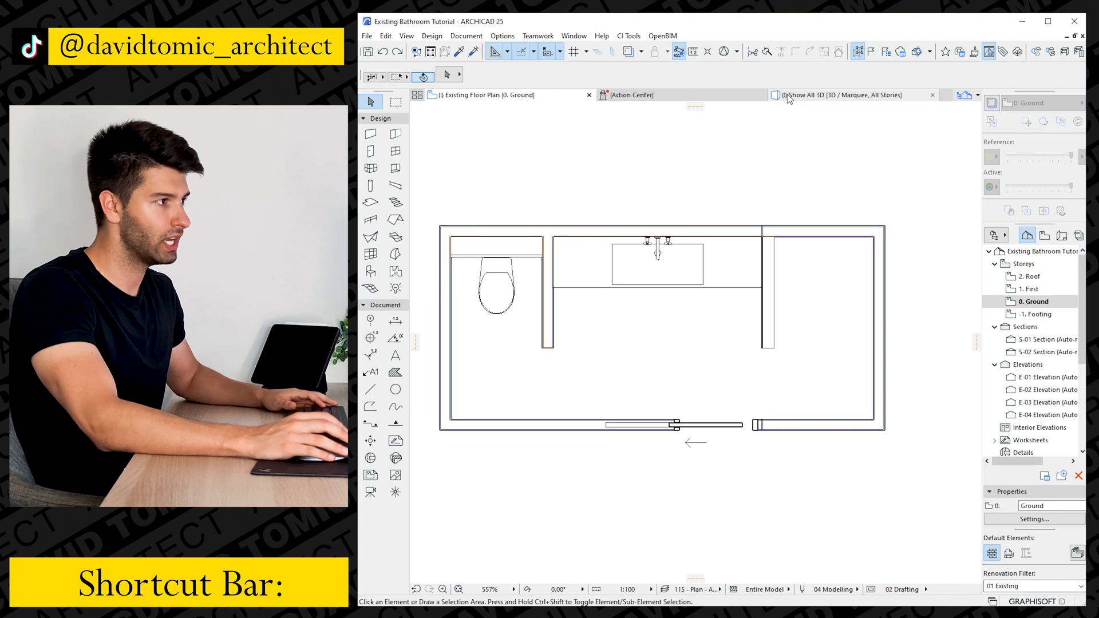
{"action": "left_click", "coordinate": [837, 94]}
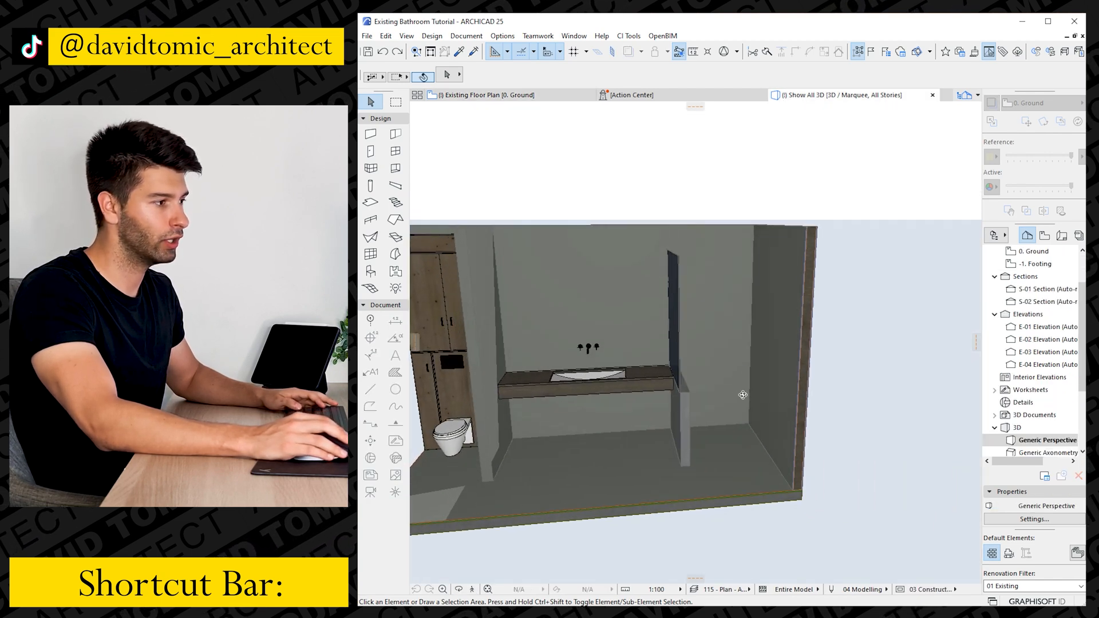
{"action": "left_click_drag", "start_coordinate": [741, 394], "coordinate": [730, 392]}
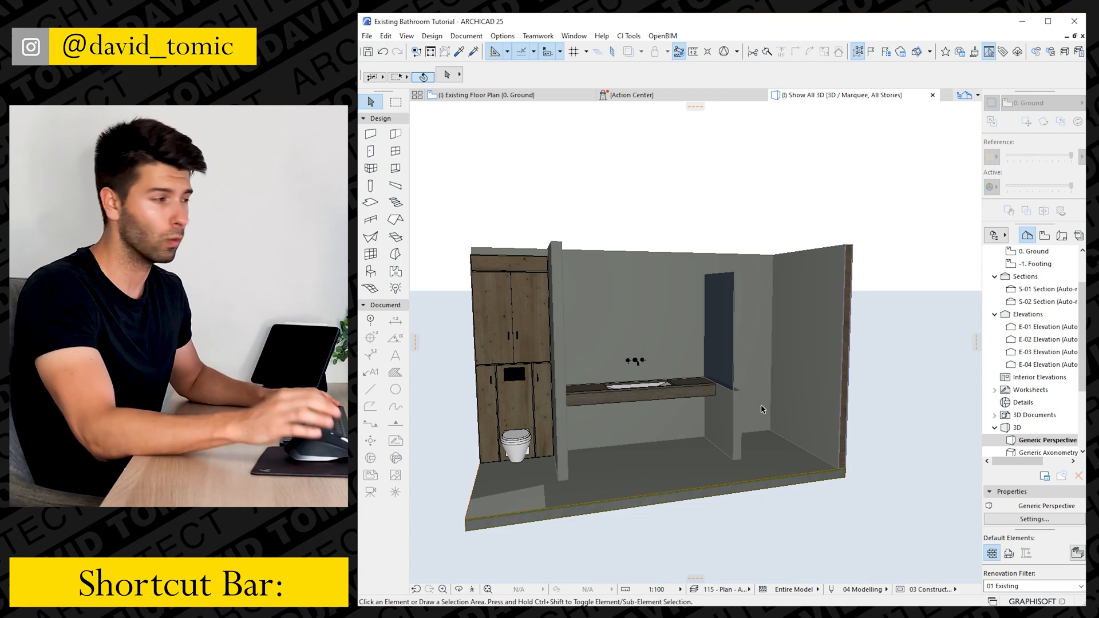
- Undo the shower glass deletion with Ctrl+Z, then review the shower in 3D
{"action": "left_click", "coordinate": [486, 95]}
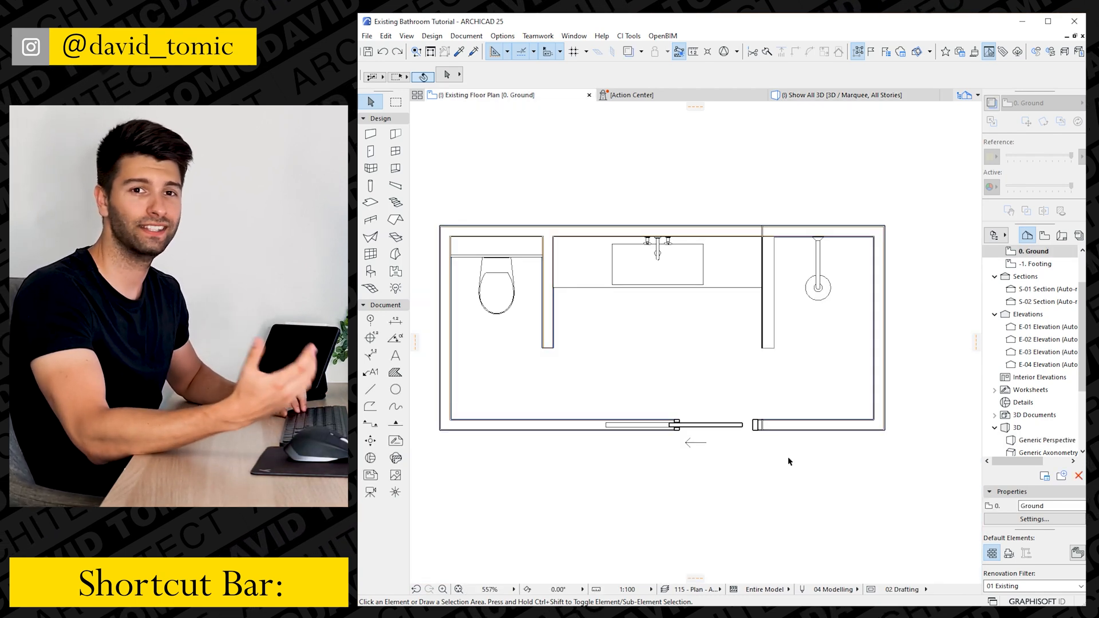
{"action": "key", "text": "ctrl+z"}
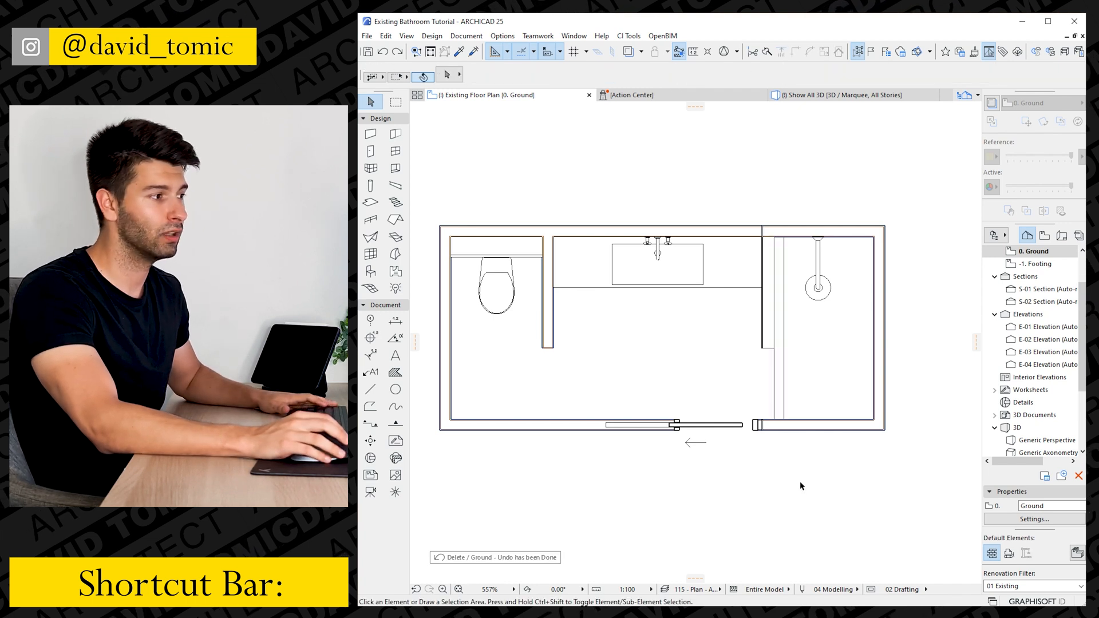
{"action": "left_click", "coordinate": [779, 323]}
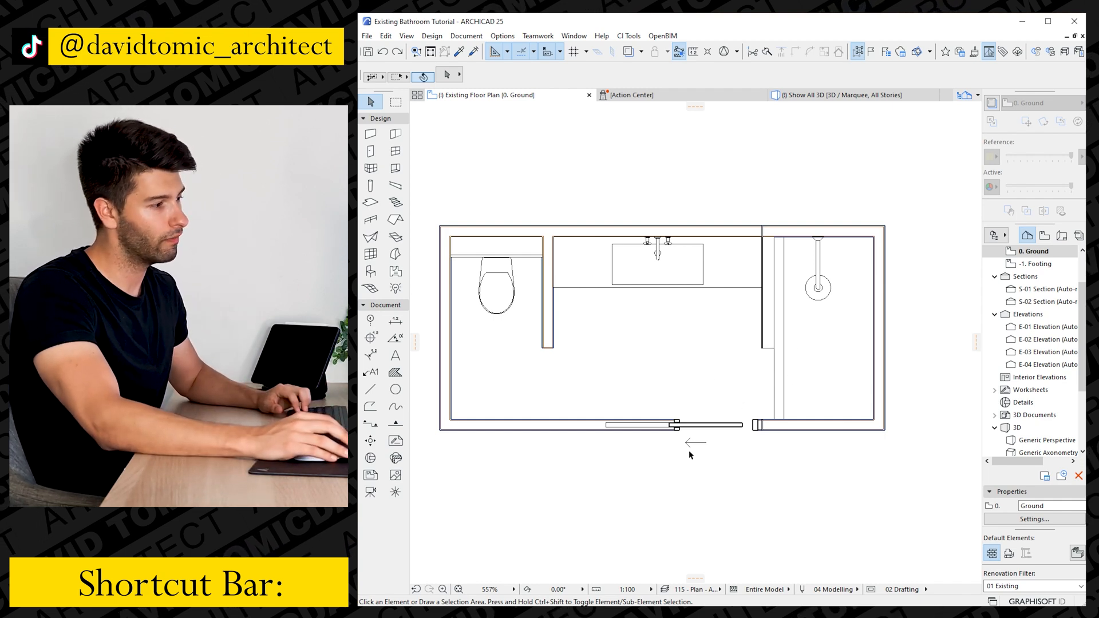
{"action": "left_click", "coordinate": [834, 95]}
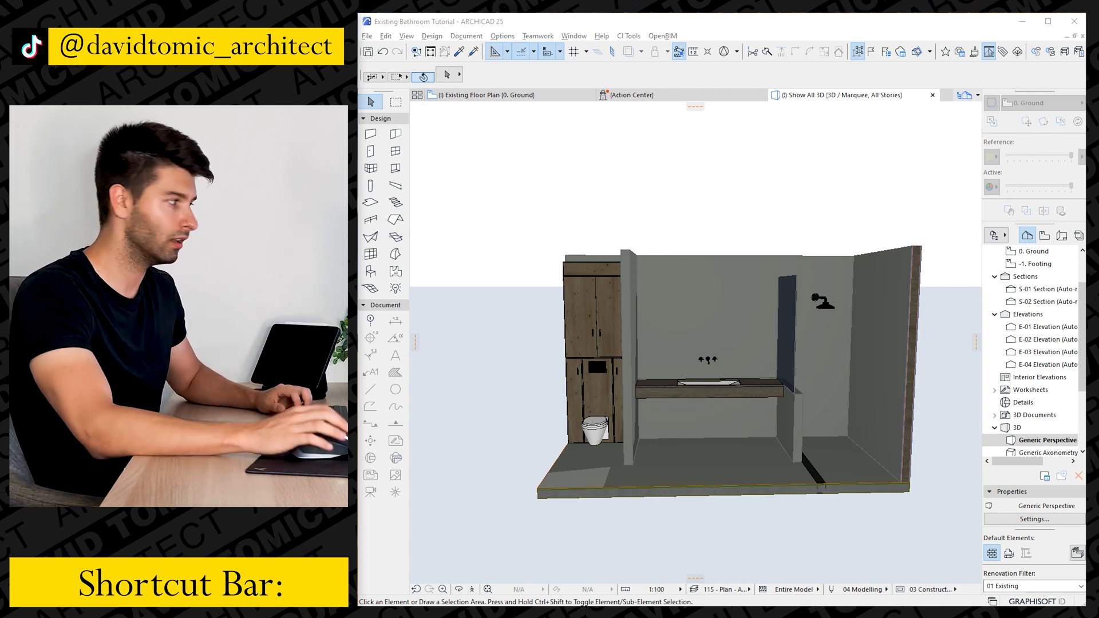
- Switch to the ground floor plan, then check the round mirror in 3D
{"action": "left_click", "coordinate": [484, 95]}
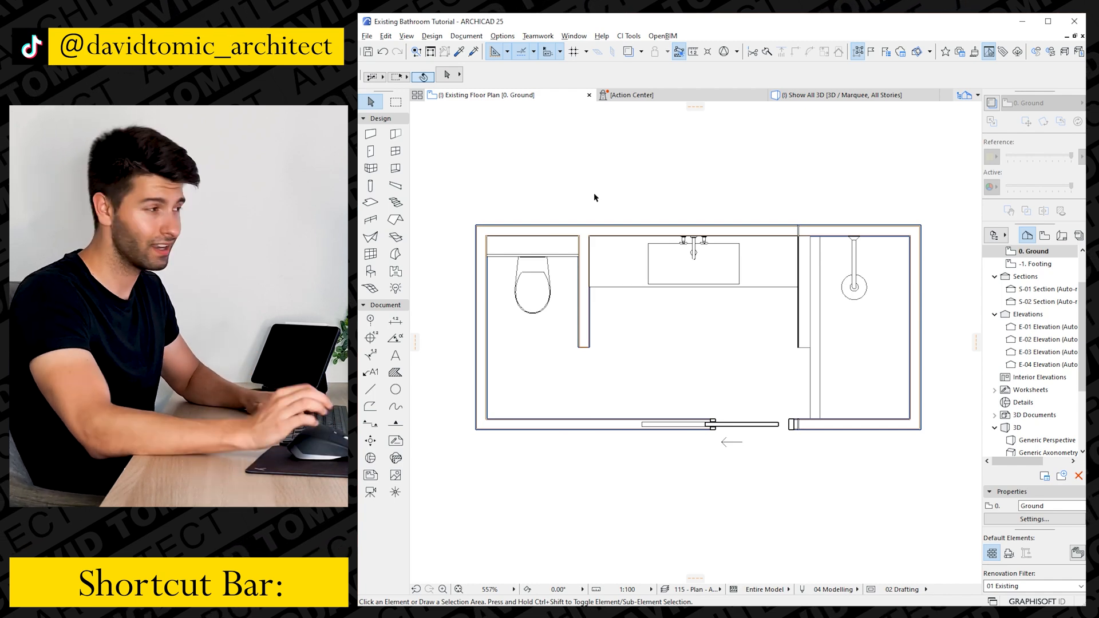
{"action": "left_click", "coordinate": [836, 94]}
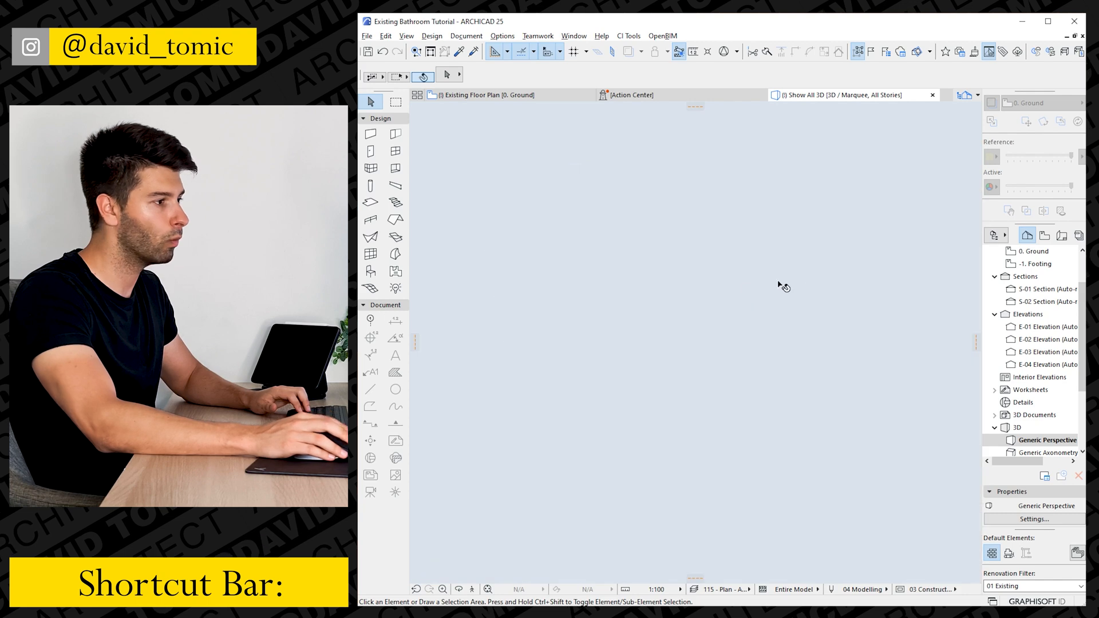
{"action": "mouse_move", "coordinate": [727, 296]}
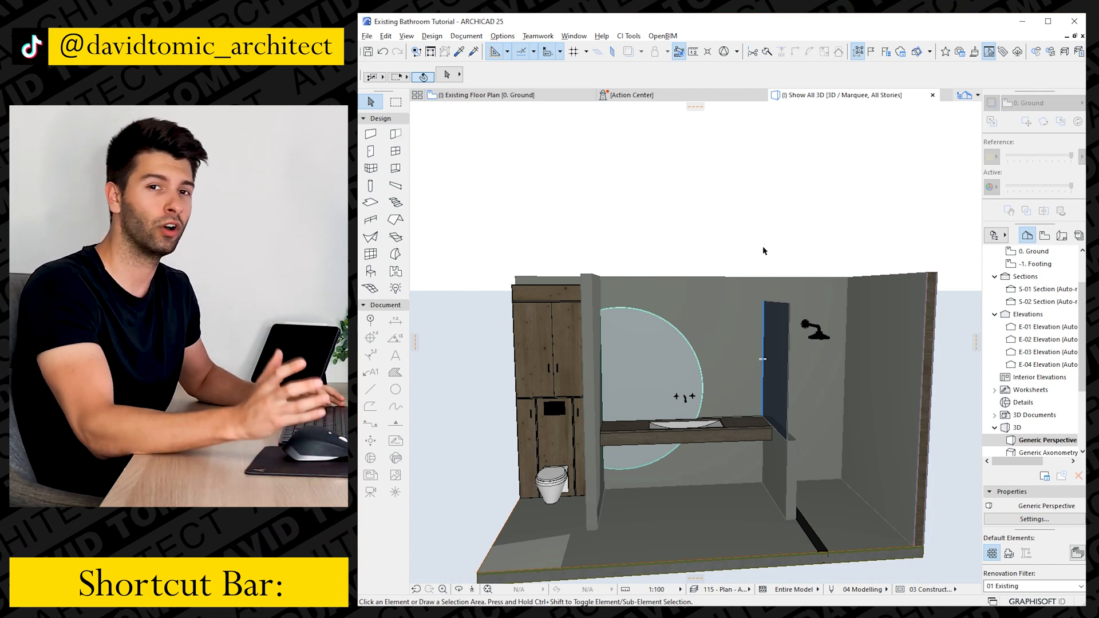
{"action": "mouse_move", "coordinate": [753, 245]}
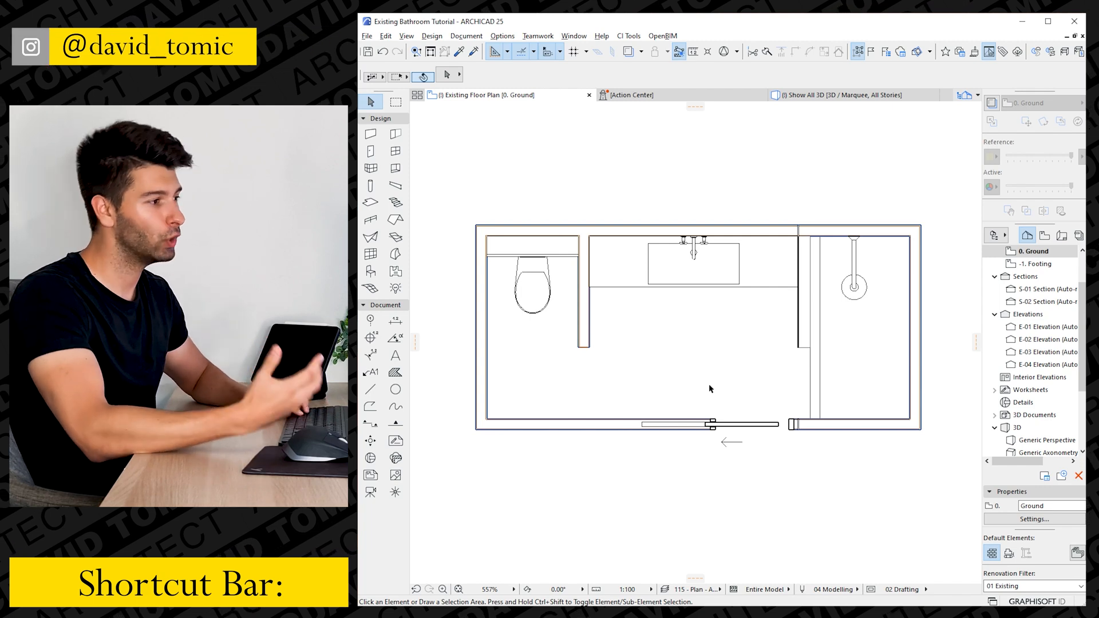
{"action": "mouse_move", "coordinate": [722, 287]}
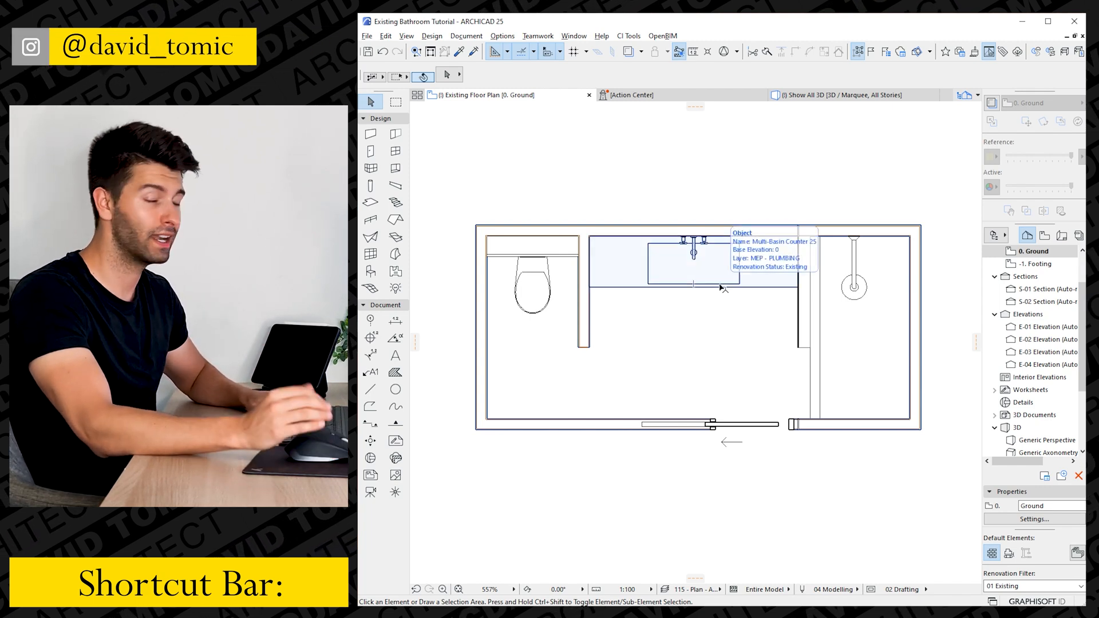
- Set the pendant lamp column in 3D to diameter 50 and height 300
{"action": "left_click", "coordinate": [834, 94]}
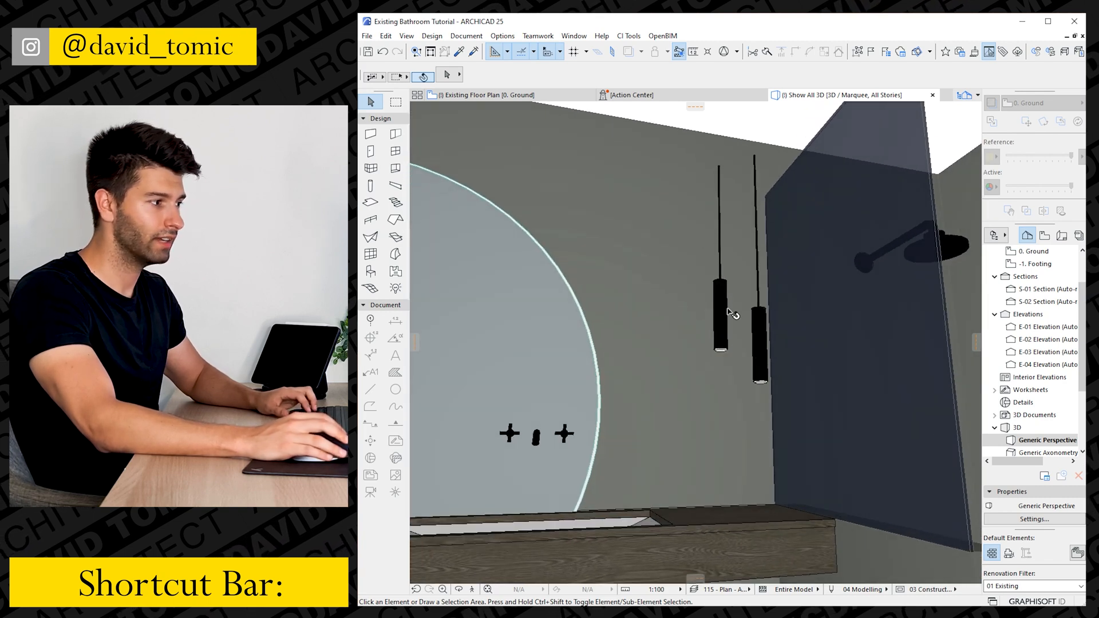
{"action": "left_click", "coordinate": [719, 308]}
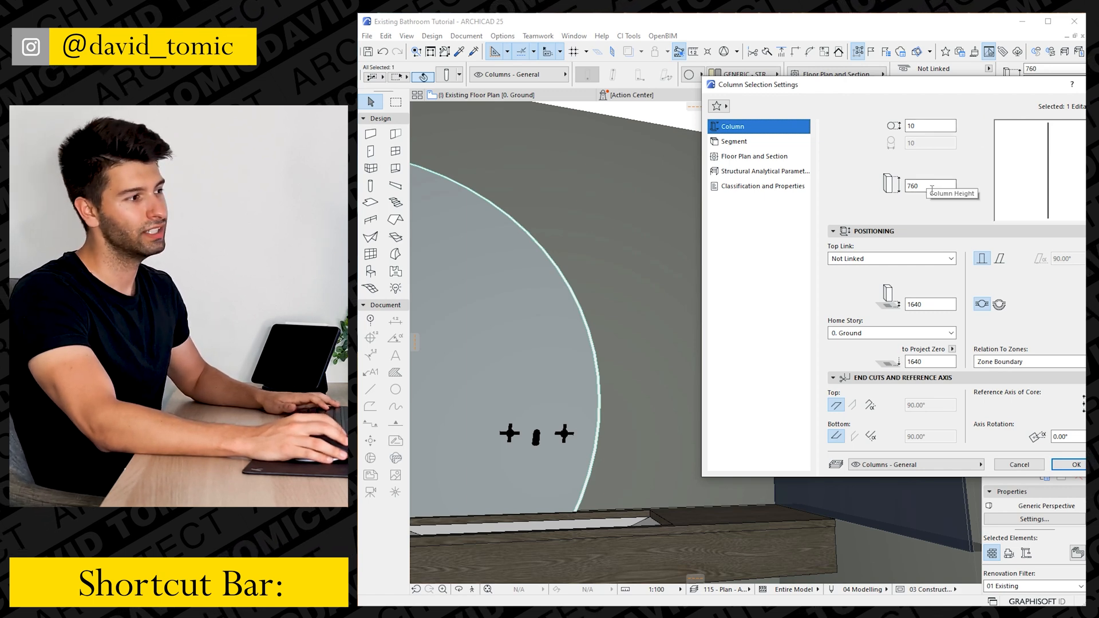
{"action": "left_click", "coordinate": [1065, 464]}
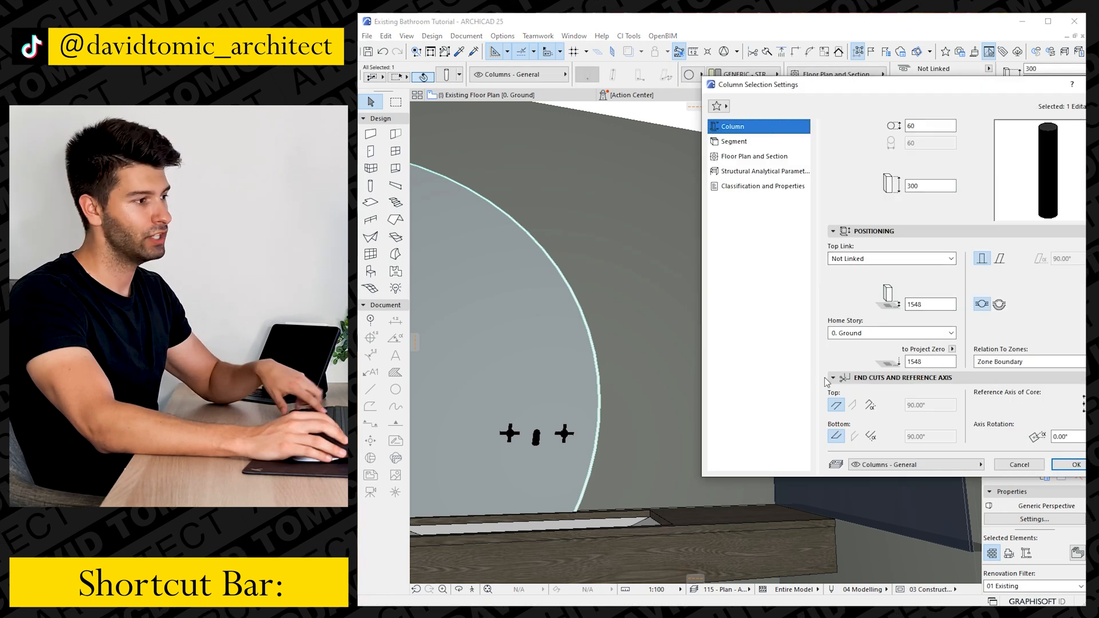
{"action": "left_click", "coordinate": [1071, 464]}
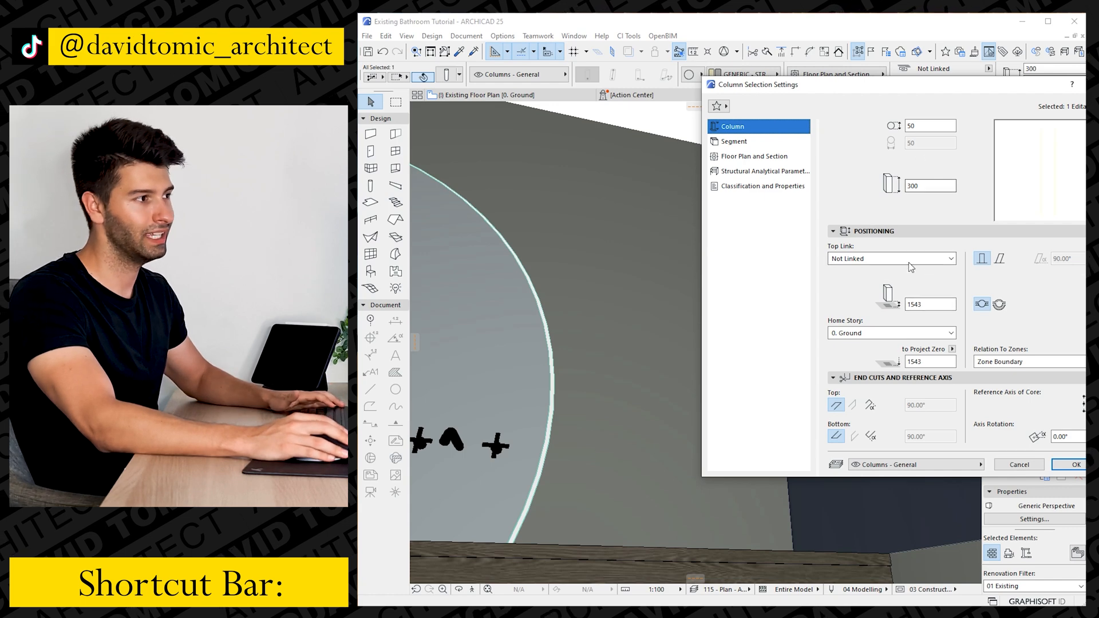
{"action": "left_click", "coordinate": [754, 156]}
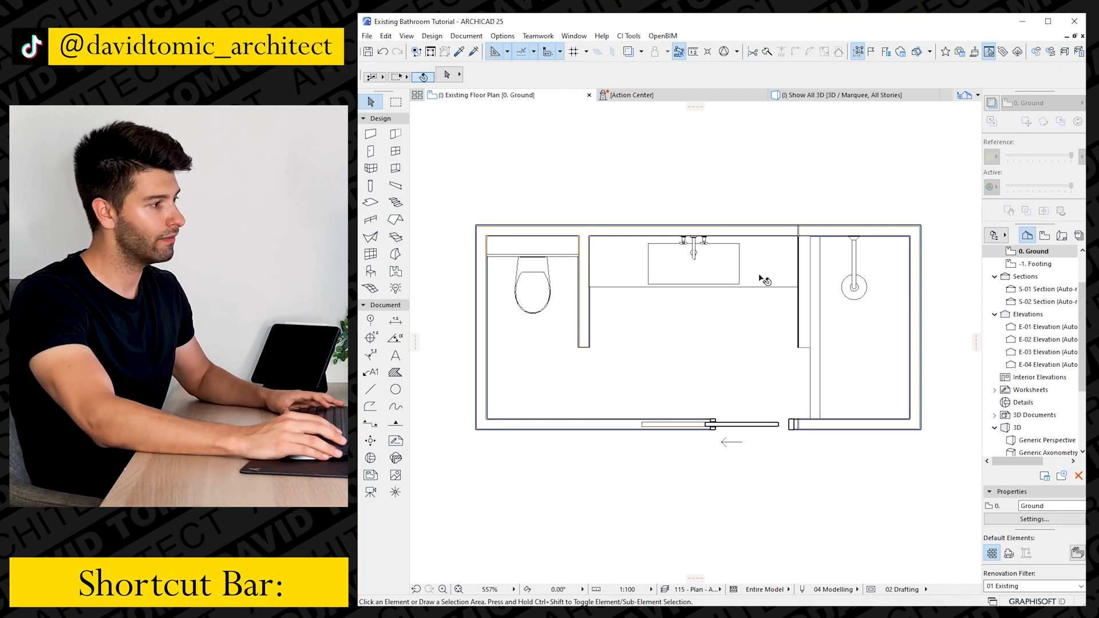
{"action": "mouse_move", "coordinate": [765, 379]}
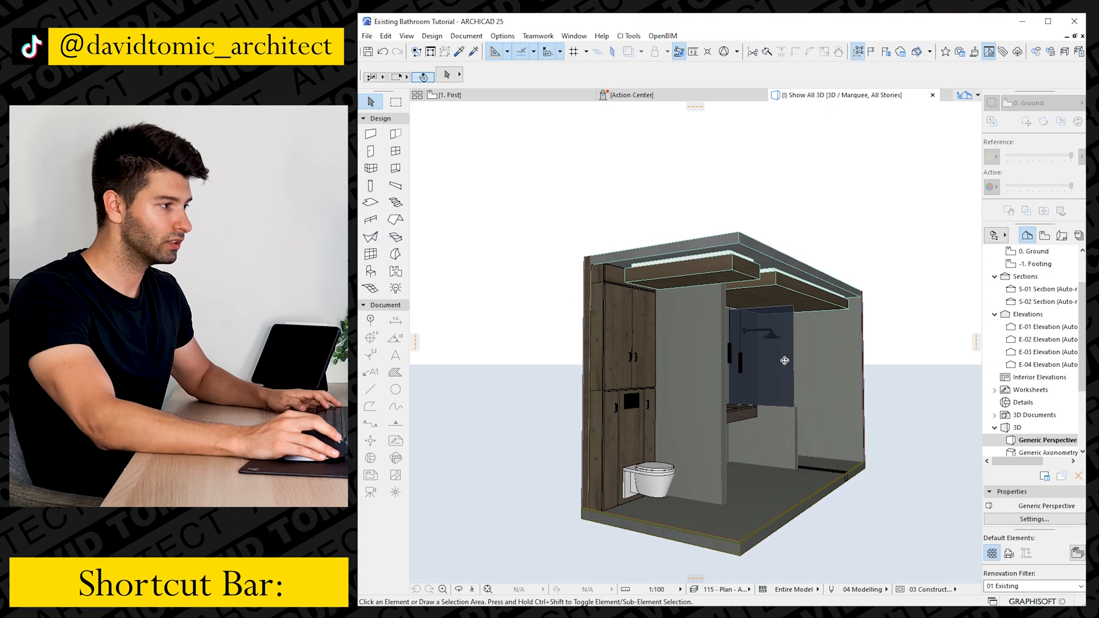
- Apply Glass - Lamp to the light slabs and Stucco - White Fine to the ceiling
{"action": "left_click_drag", "start_coordinate": [785, 361], "coordinate": [693, 392]}
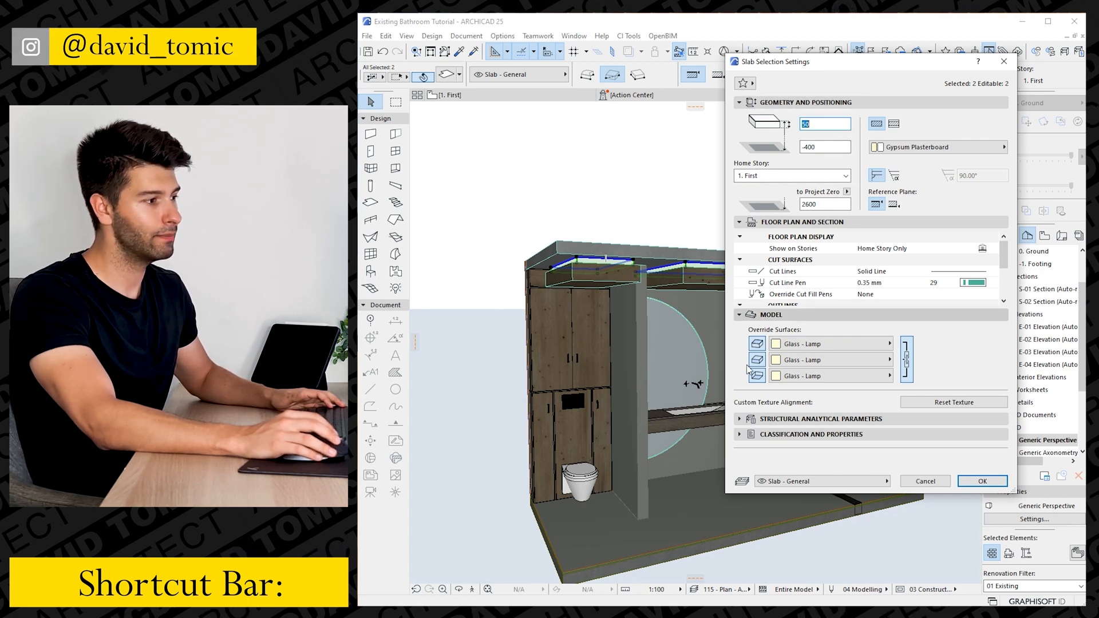
{"action": "left_click", "coordinate": [980, 481]}
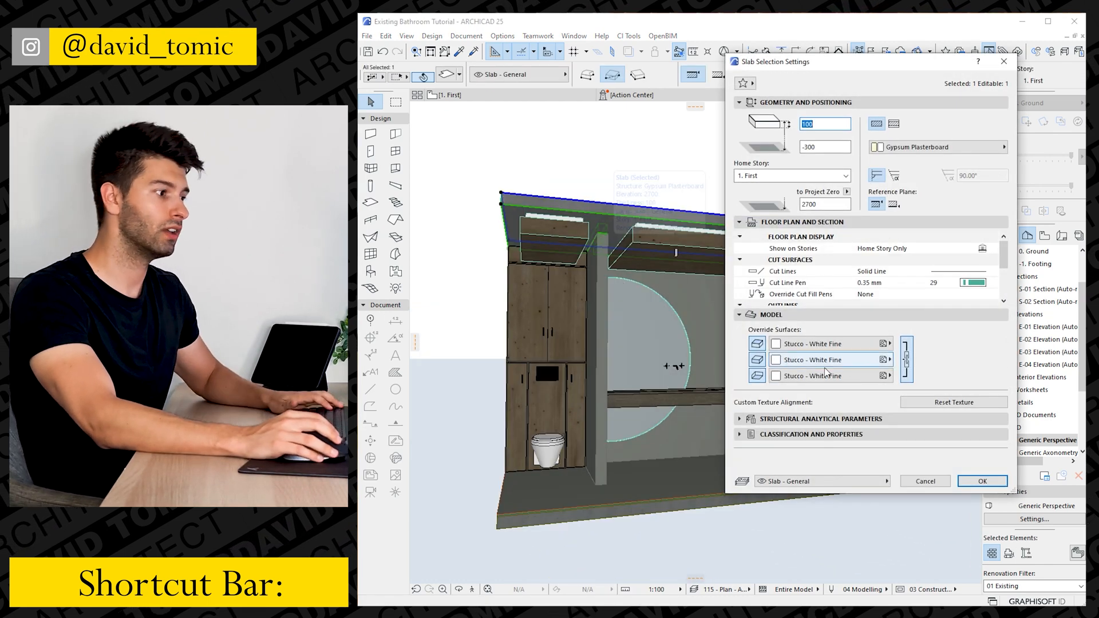
{"action": "left_click", "coordinate": [888, 375]}
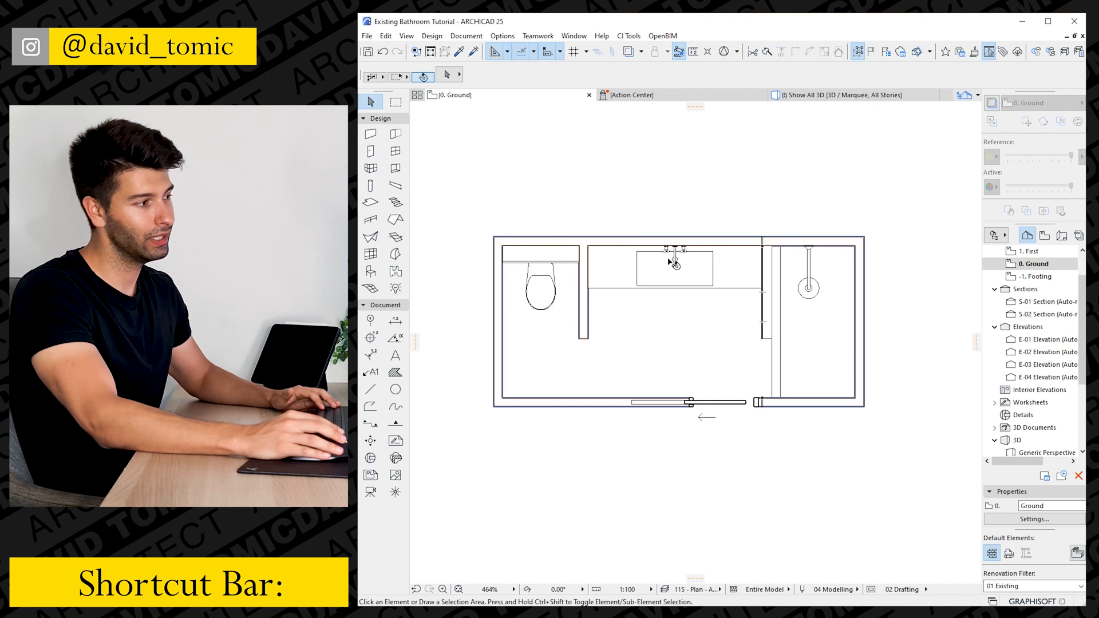
{"action": "mouse_move", "coordinate": [712, 252]}
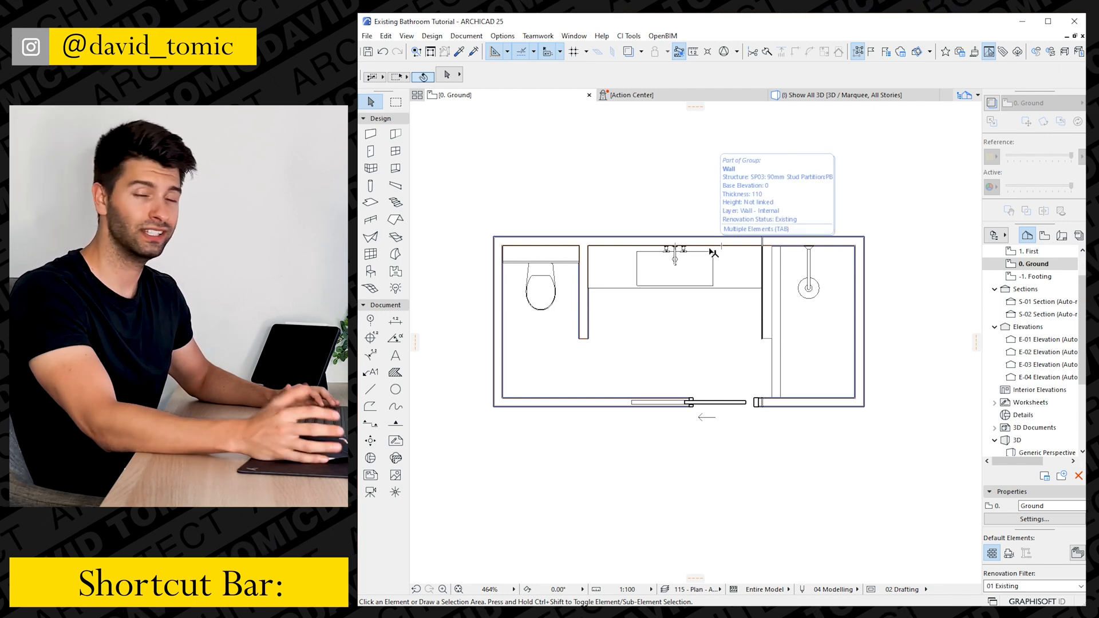
{"action": "mouse_move", "coordinate": [792, 229]}
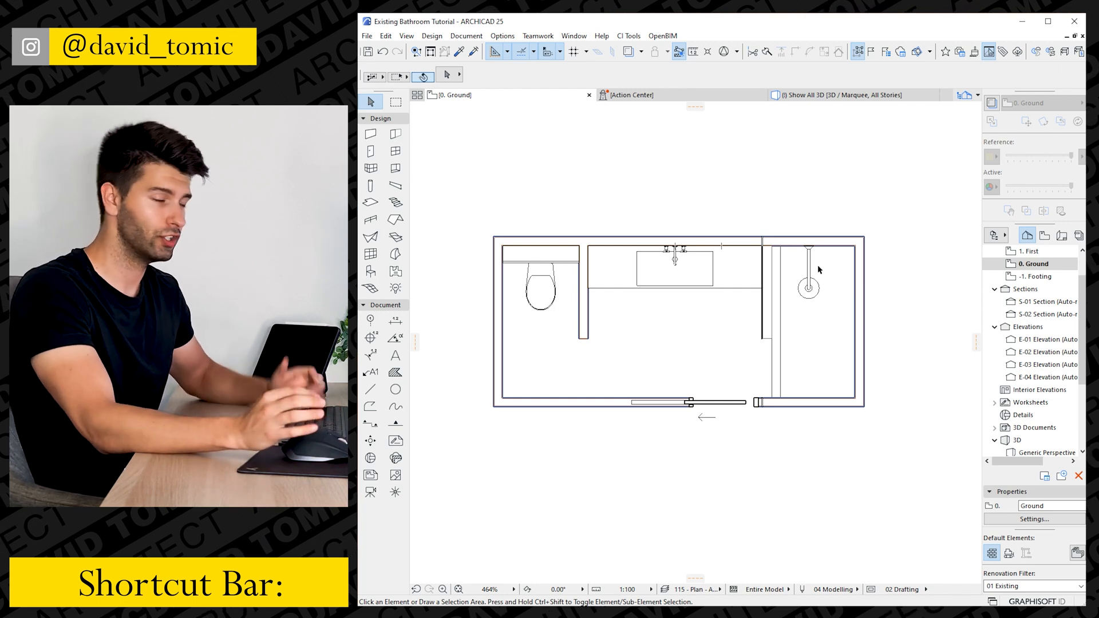
{"action": "mouse_move", "coordinate": [850, 322]}
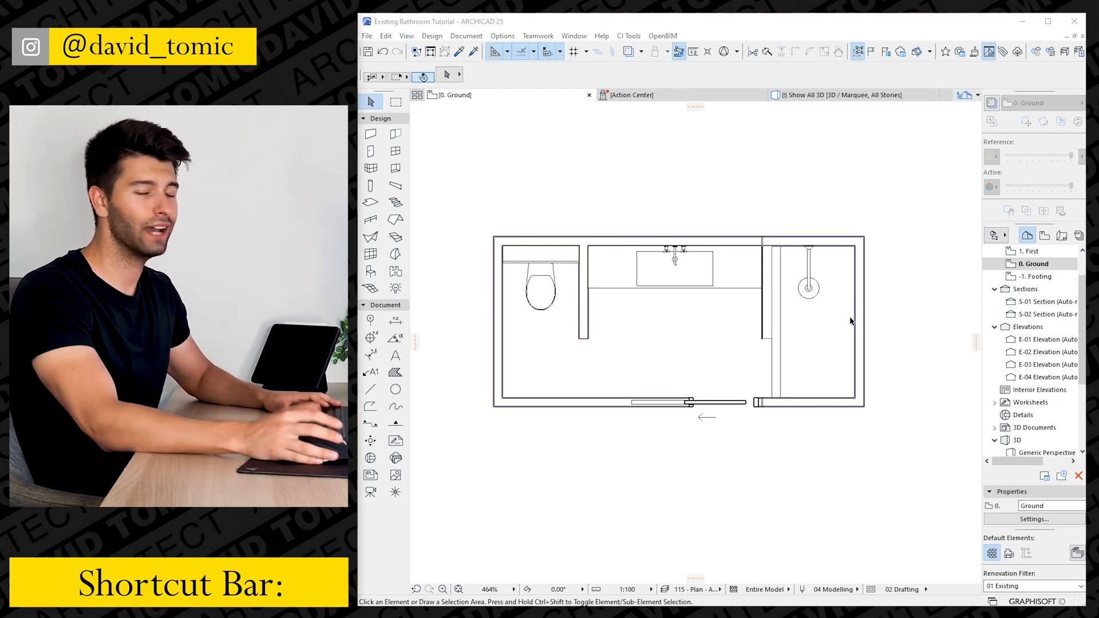
{"action": "mouse_move", "coordinate": [879, 378]}
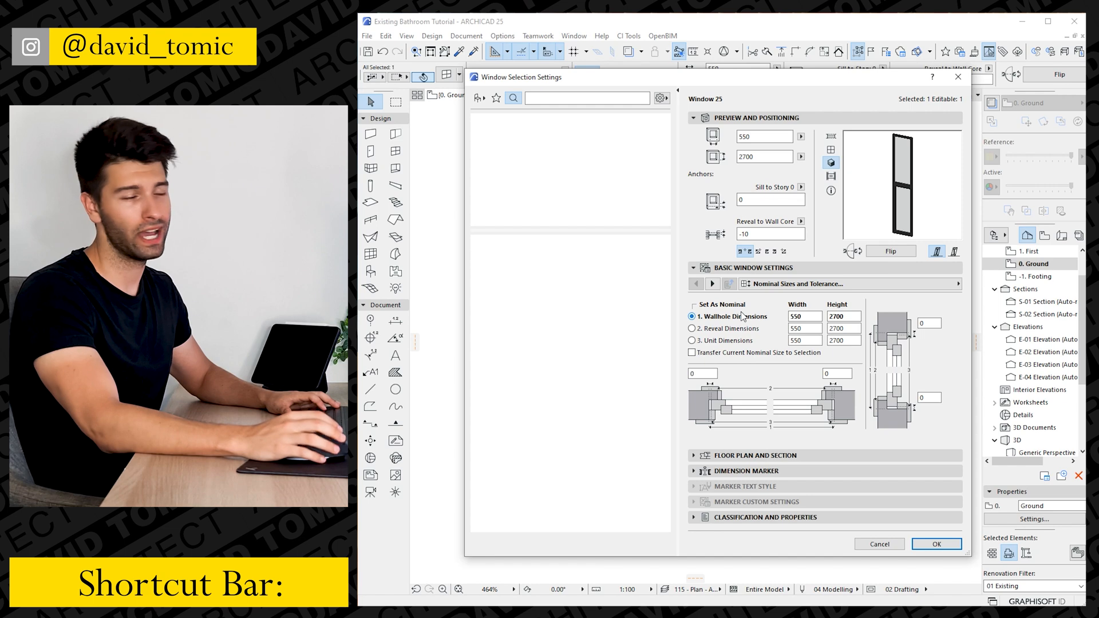
- Confirm the side window's 550 by 2700 nominal size and scroll the plan
{"action": "left_click", "coordinate": [937, 543]}
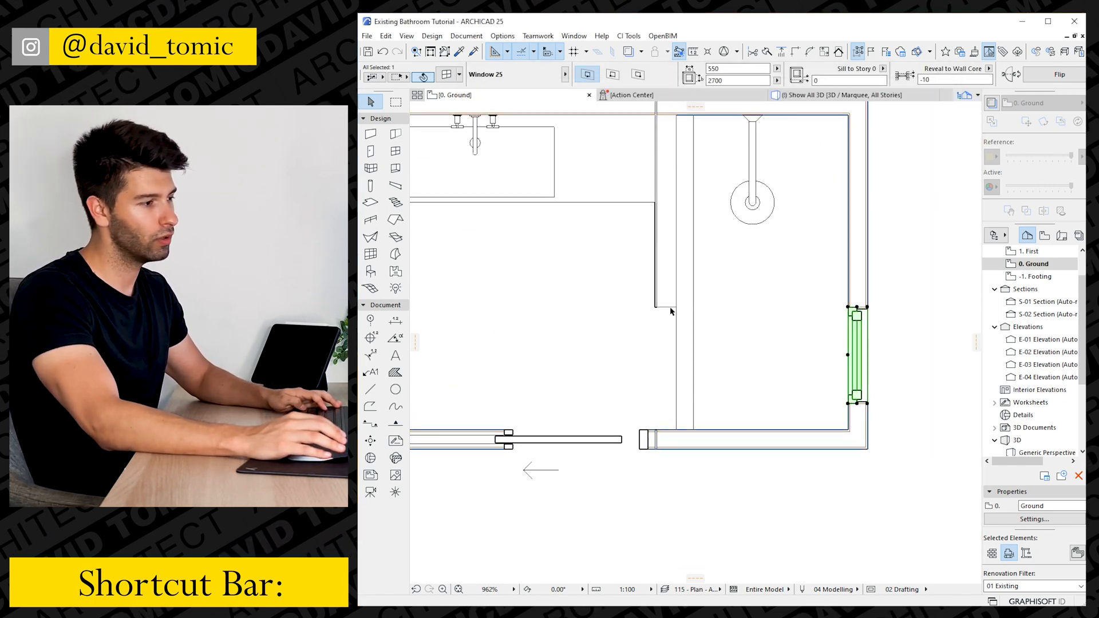
{"action": "scroll", "scroll_direction": "down", "scroll_amount": 3}
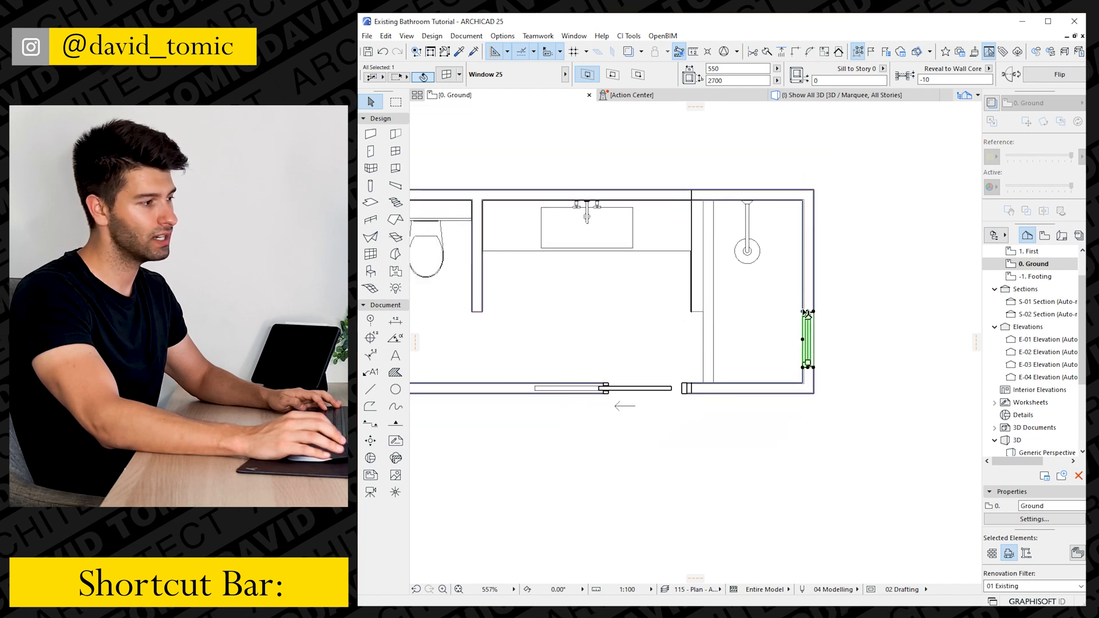
{"action": "mouse_move", "coordinate": [739, 292]}
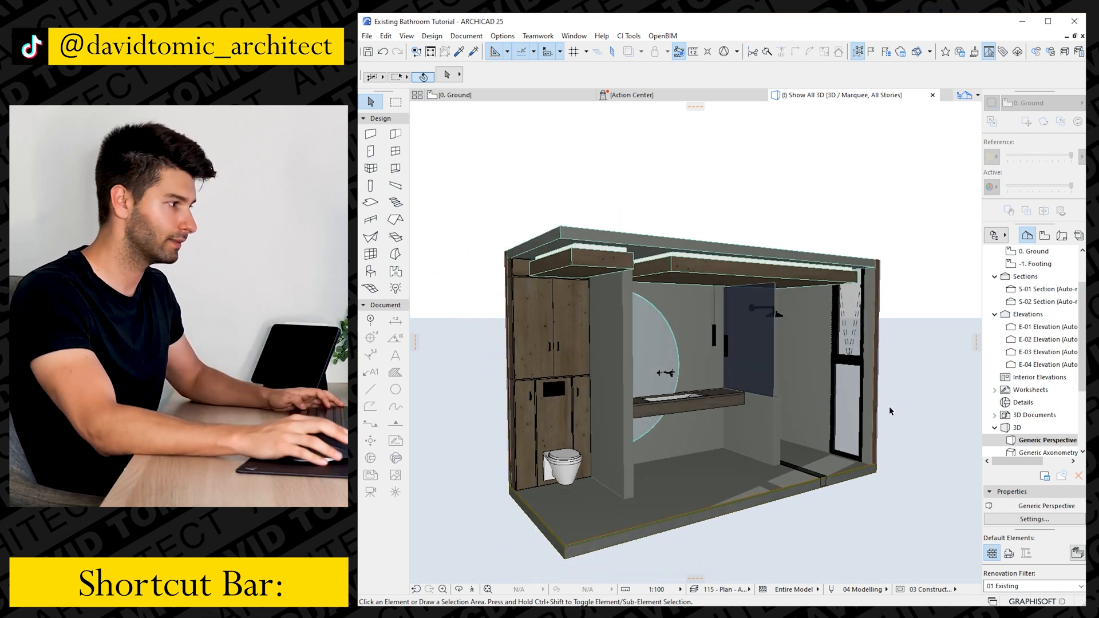
- View the replanned bathroom model in the 3D window, tall side window included
{"action": "left_click", "coordinate": [455, 94]}
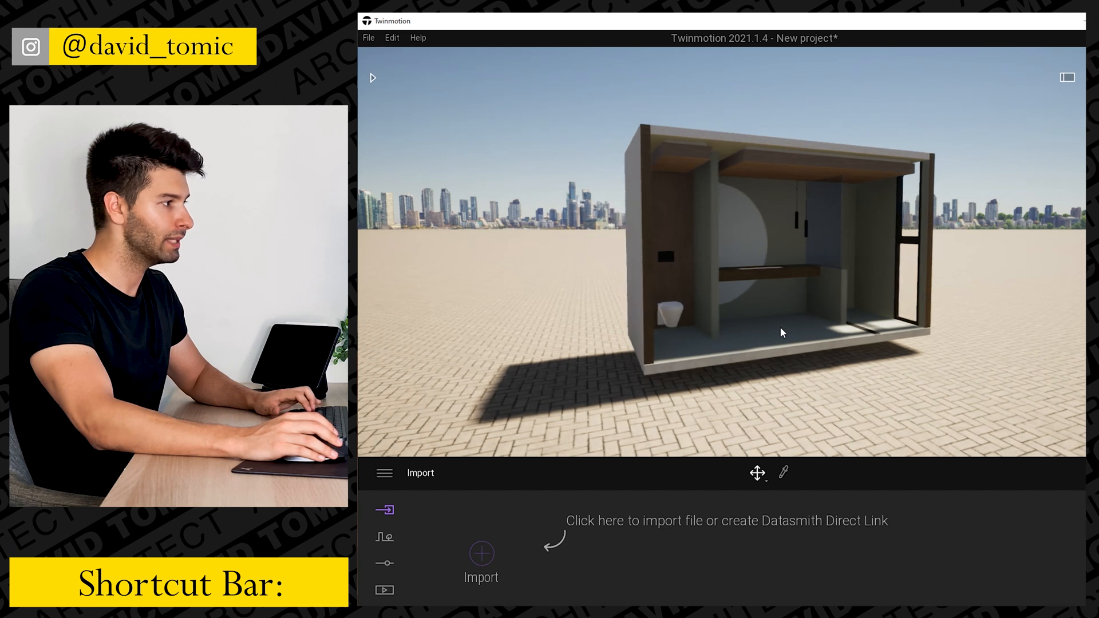
- Set the location to Perth, Western Australia, with a 186° north offset and 12:30 sun
{"action": "left_click", "coordinate": [384, 536]}
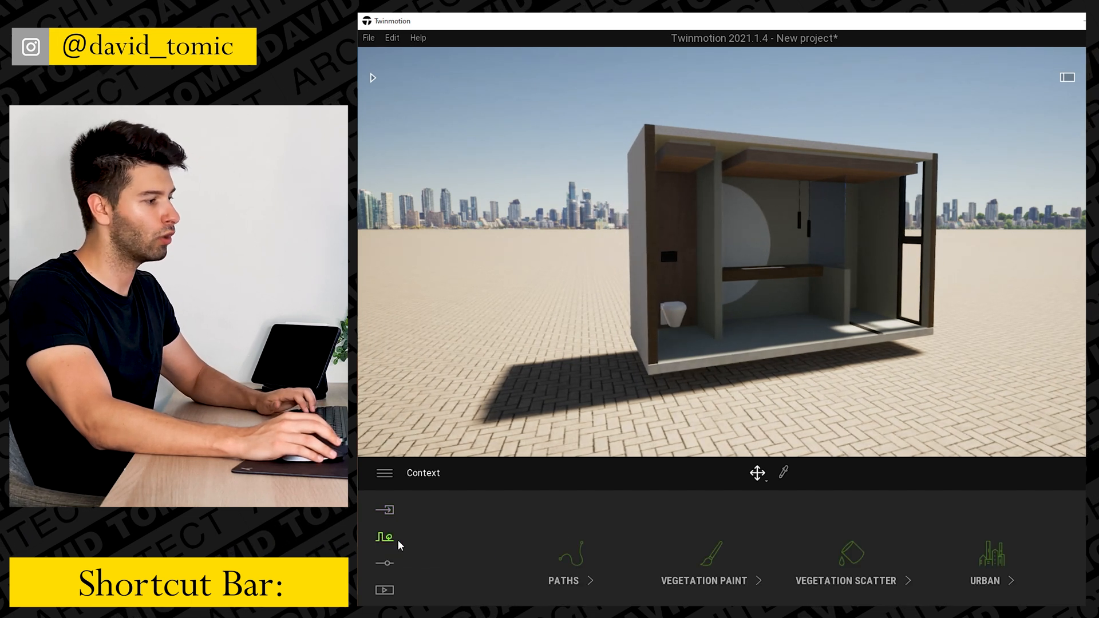
{"action": "left_click", "coordinate": [384, 562]}
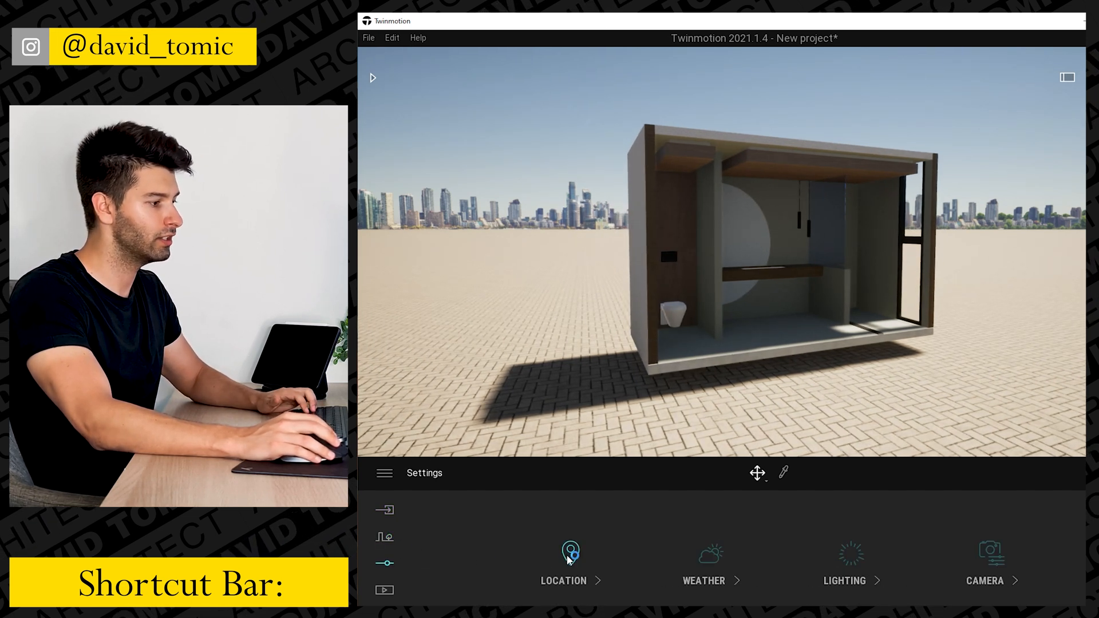
{"action": "left_click", "coordinate": [563, 563]}
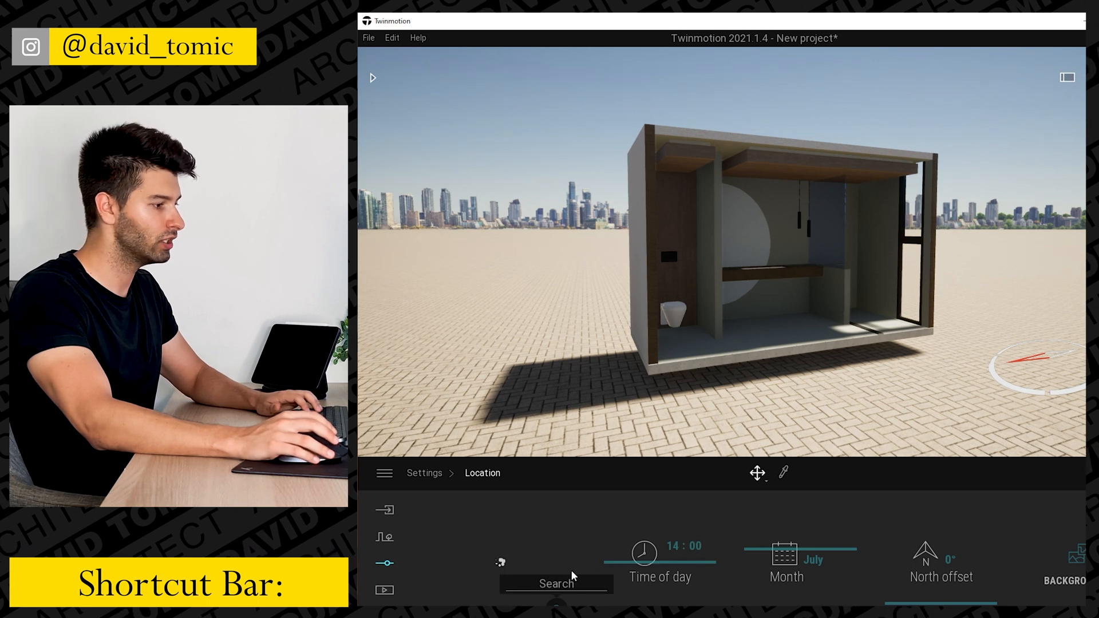
{"action": "type", "text": "perth western"}
{"action": "type", "text": "2"}
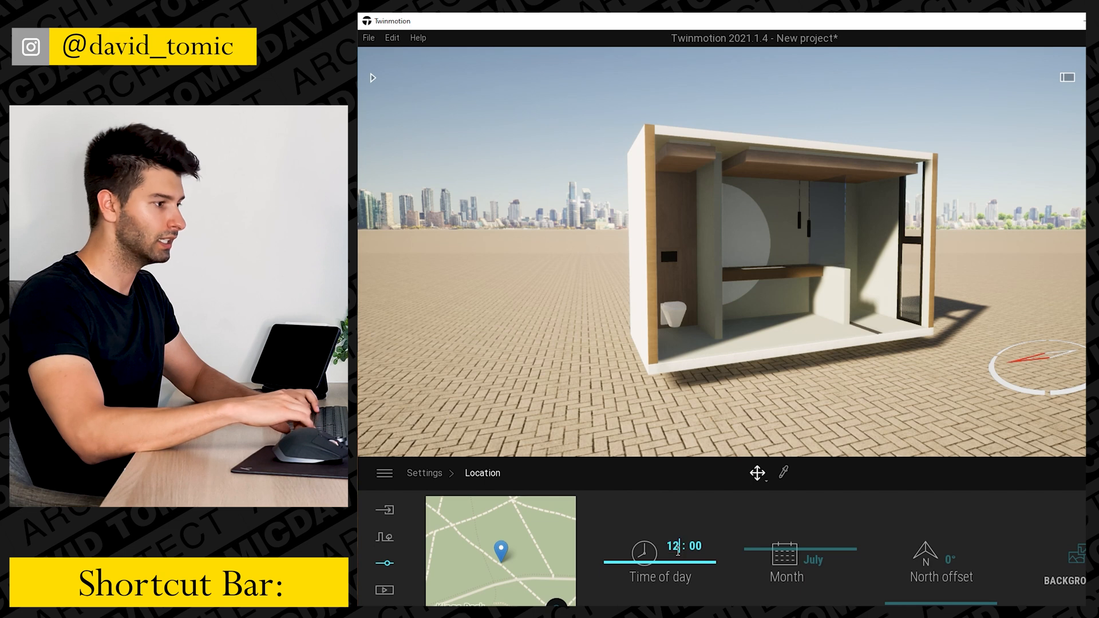
{"action": "left_click_drag", "start_coordinate": [676, 555], "coordinate": [708, 556]}
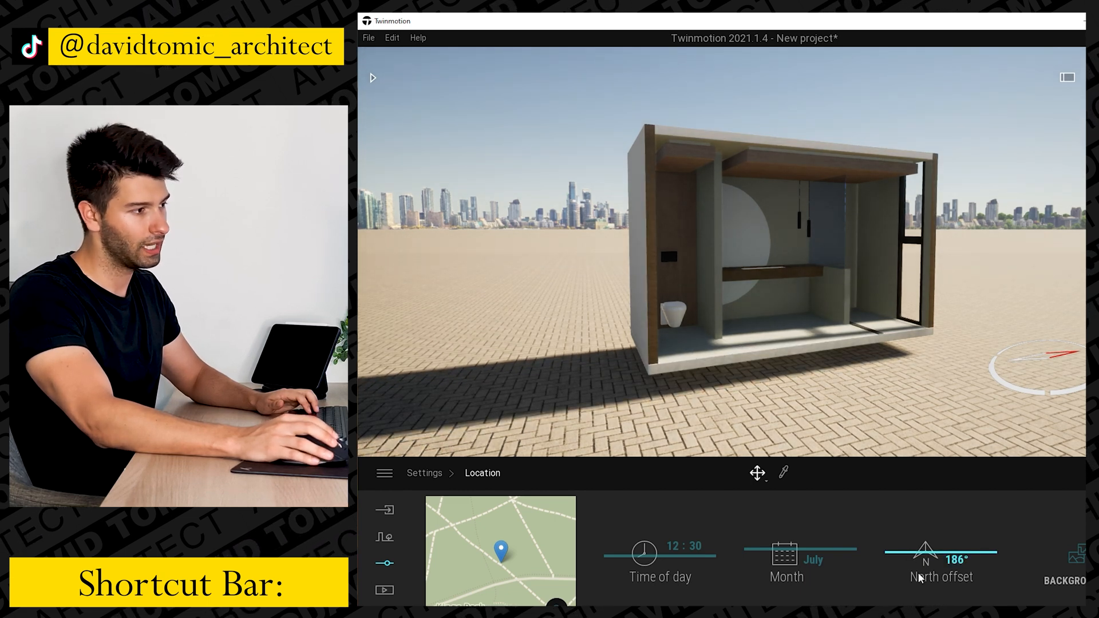
{"action": "left_click_drag", "start_coordinate": [968, 557], "coordinate": [939, 557]}
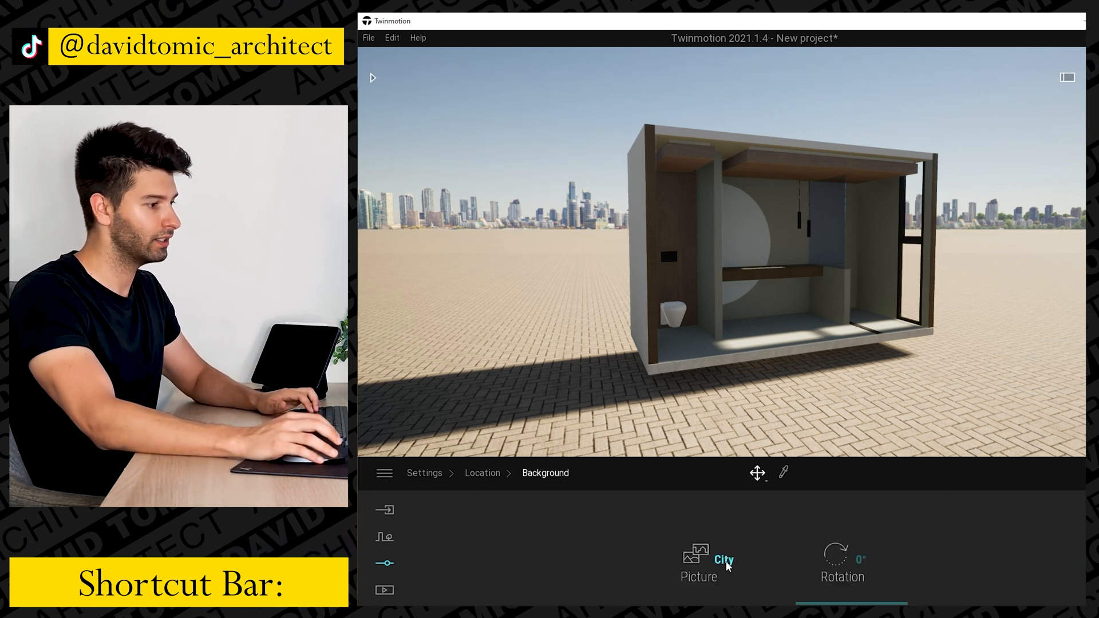
- Change the background picture away from City to remove the skyline
{"action": "left_click", "coordinate": [724, 559]}
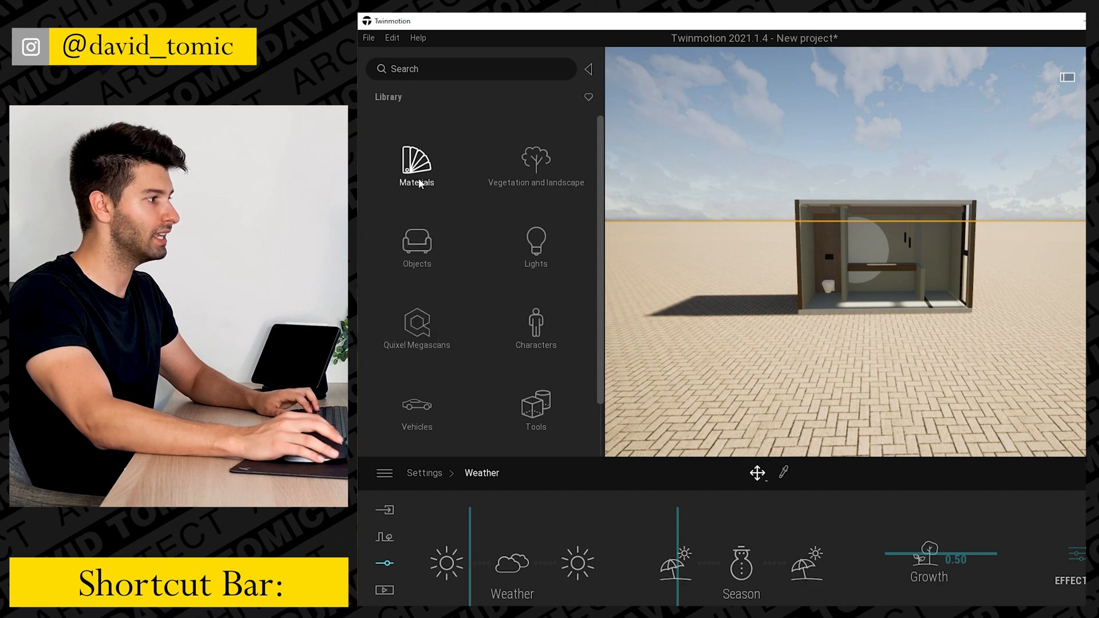
- Move the viewport camera close into the bathroom interior
{"action": "left_click", "coordinate": [416, 166]}
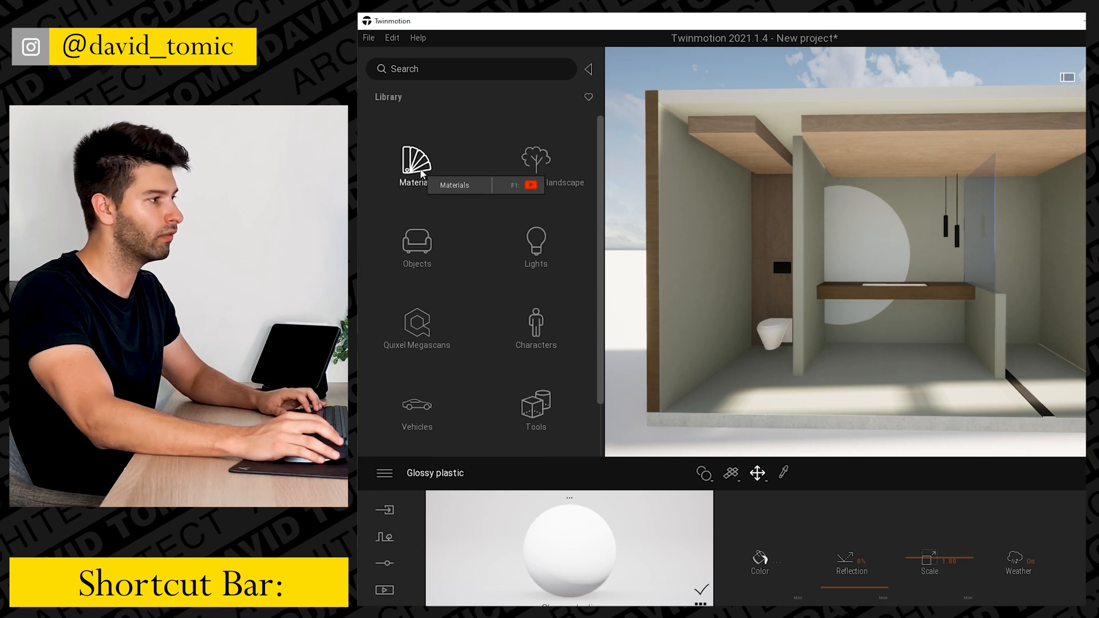
- Apply Bare concrete 01 to the walls and Neon 02 to the ceiling strips and panel outline
{"action": "left_click", "coordinate": [416, 159]}
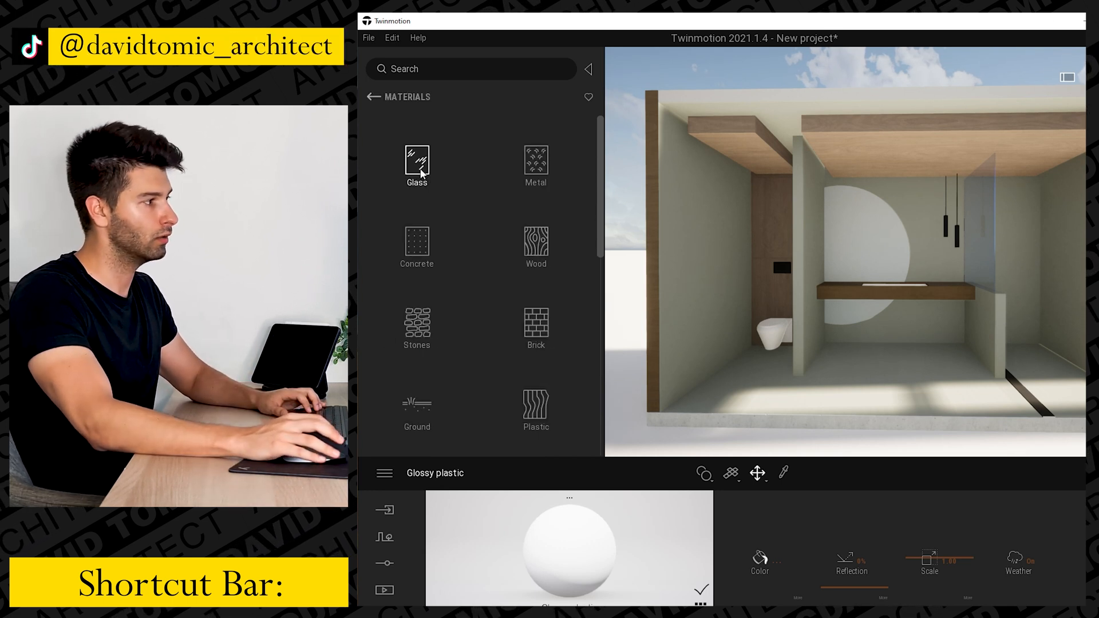
{"action": "left_click", "coordinate": [416, 246]}
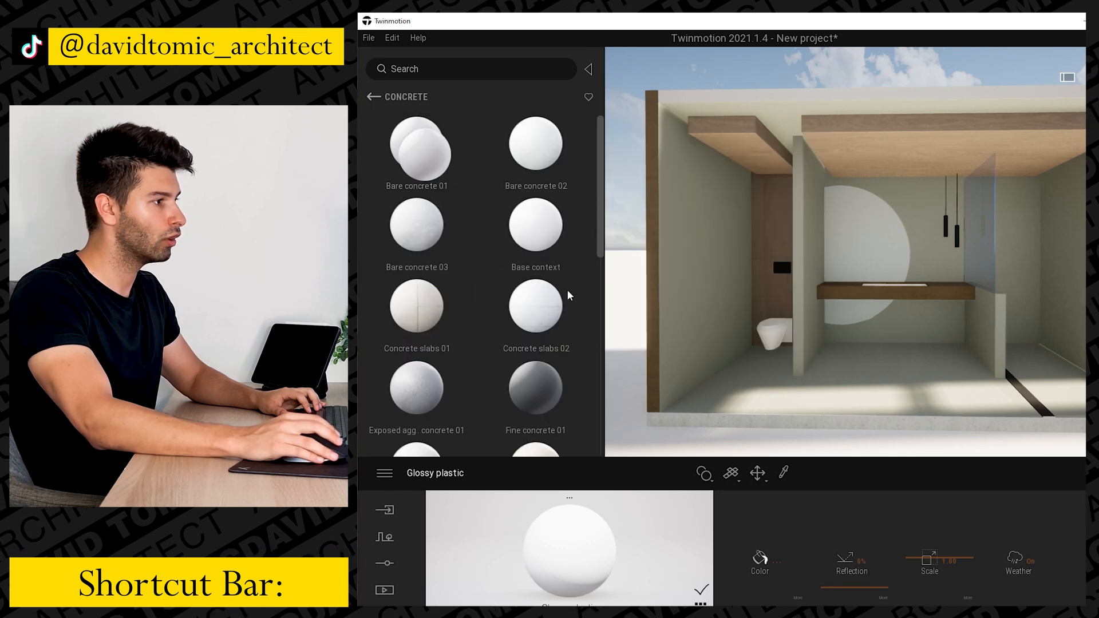
{"action": "left_click", "coordinate": [416, 145]}
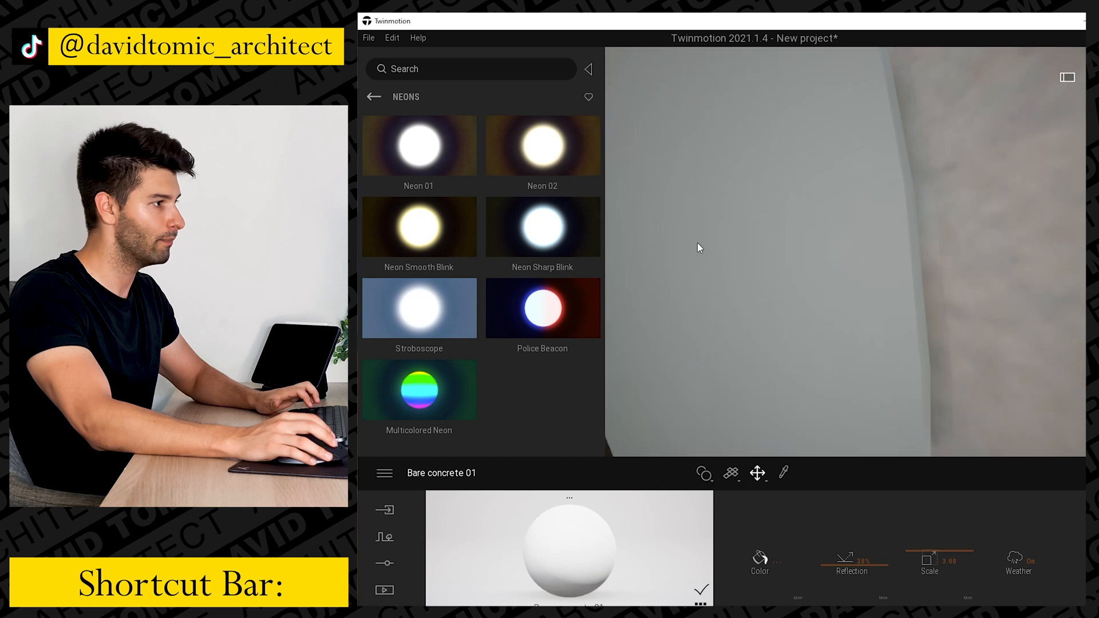
{"action": "double_click", "coordinate": [542, 146]}
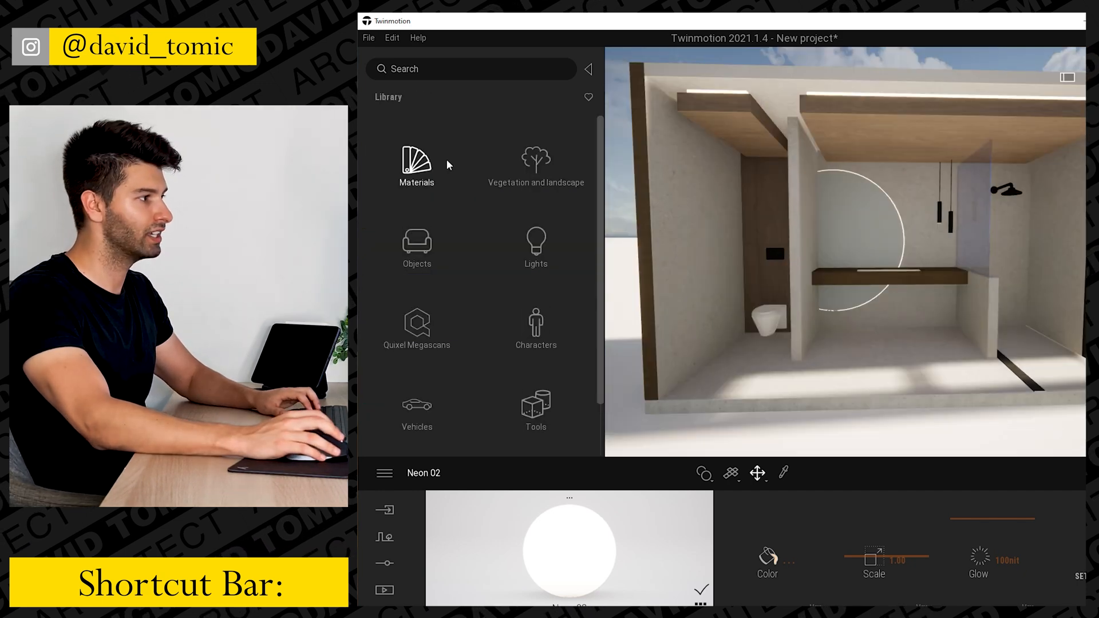
- Apply the glass Mirror material to the round panel, then browse the wood materials
{"action": "left_click", "coordinate": [415, 164]}
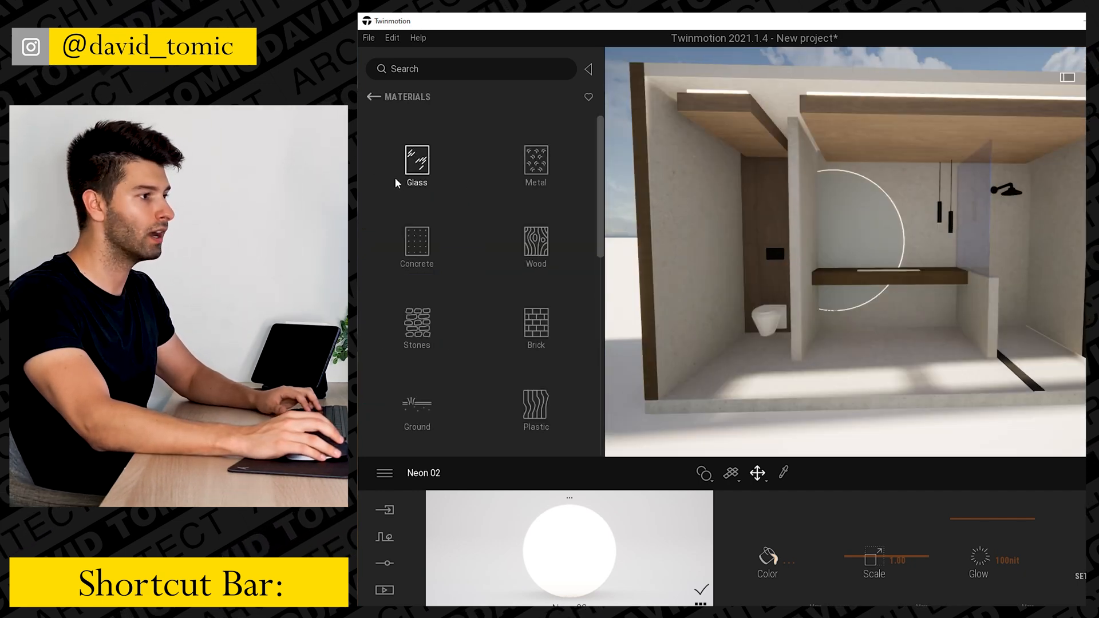
{"action": "left_click", "coordinate": [416, 160]}
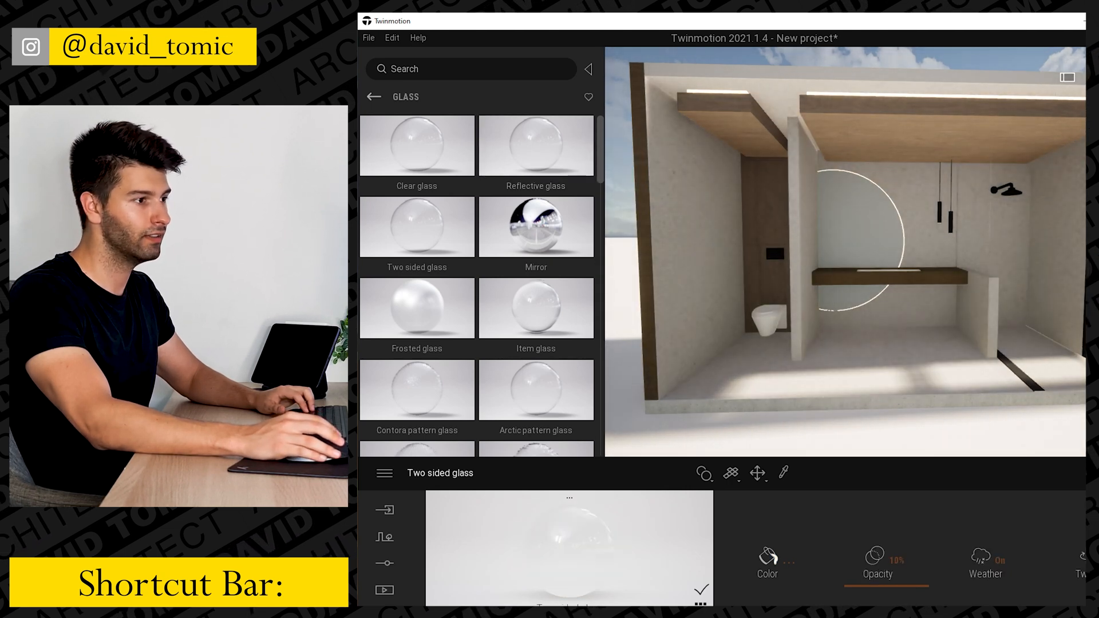
{"action": "left_click", "coordinate": [535, 145]}
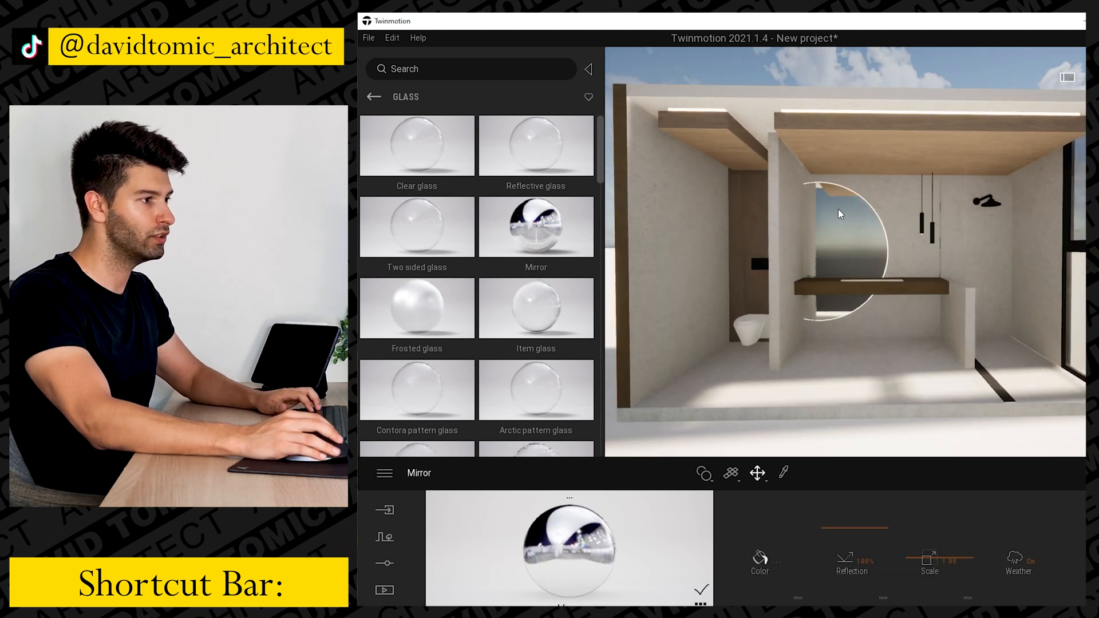
{"action": "left_click", "coordinate": [374, 97]}
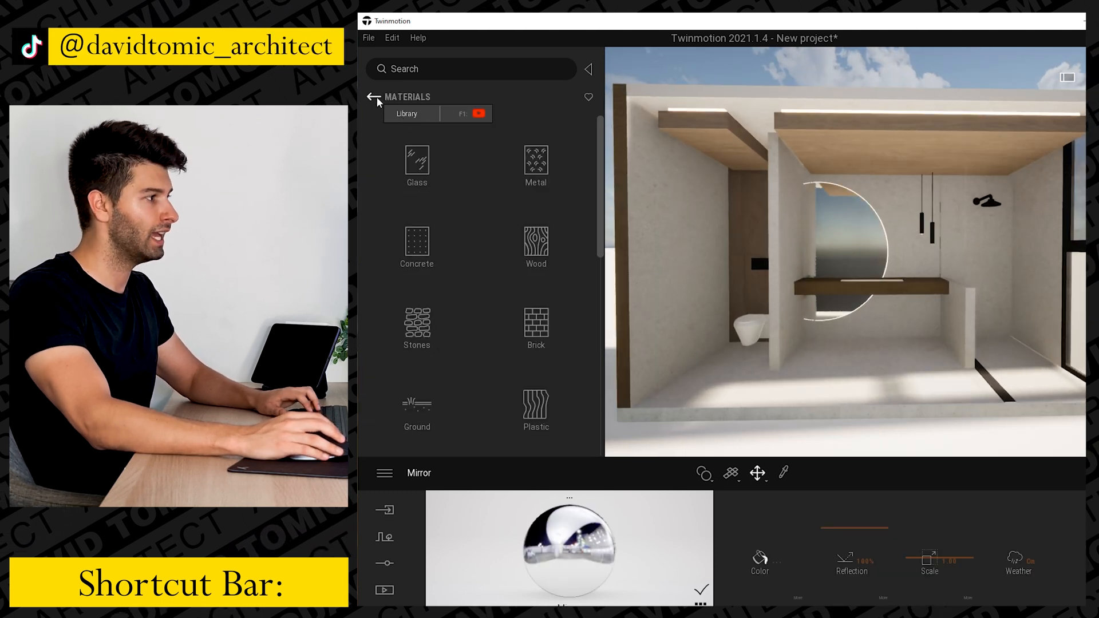
{"action": "left_click", "coordinate": [536, 246]}
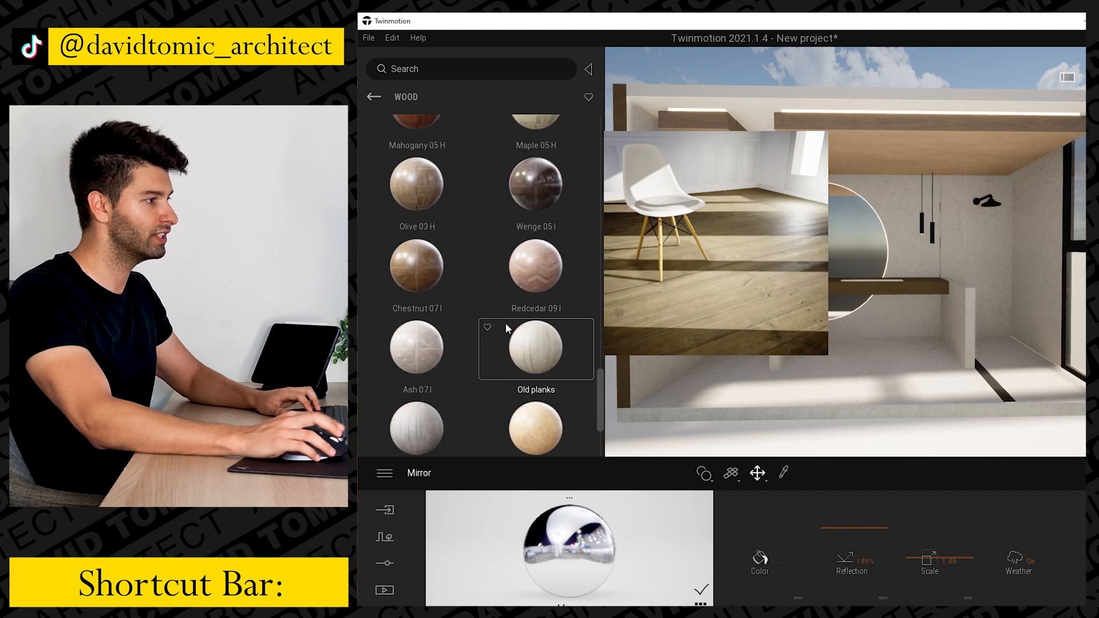